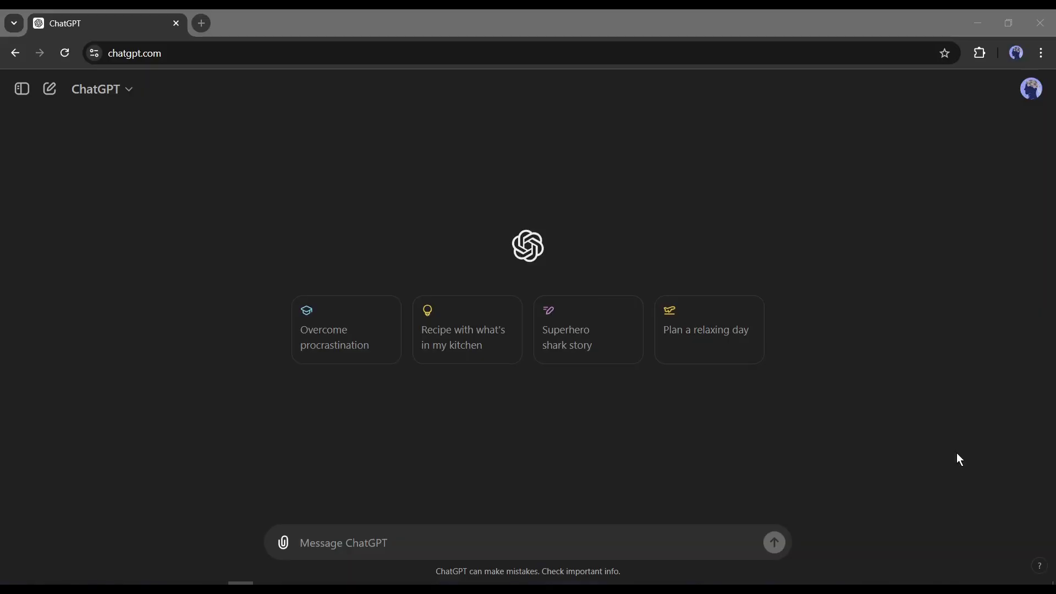
- Send ChatGPT a request for funny YouTube short scripts that convey a message
left_click(376, 544)
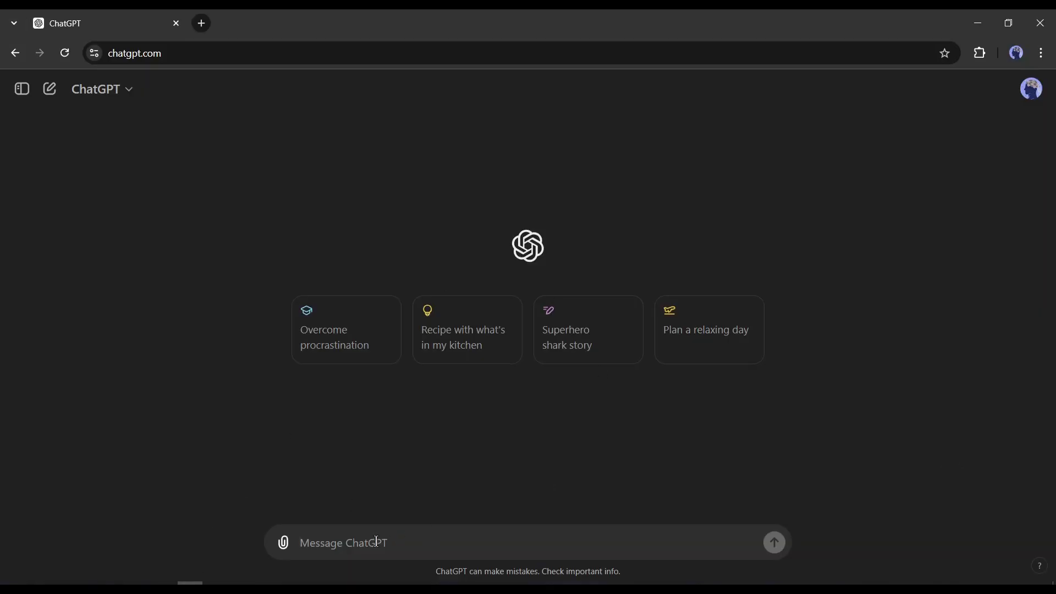
type("I want to make short videos for YouTube that will be funny but convey a message. The video format will be in conversation of a single-person format. Can you please write some script for me?")
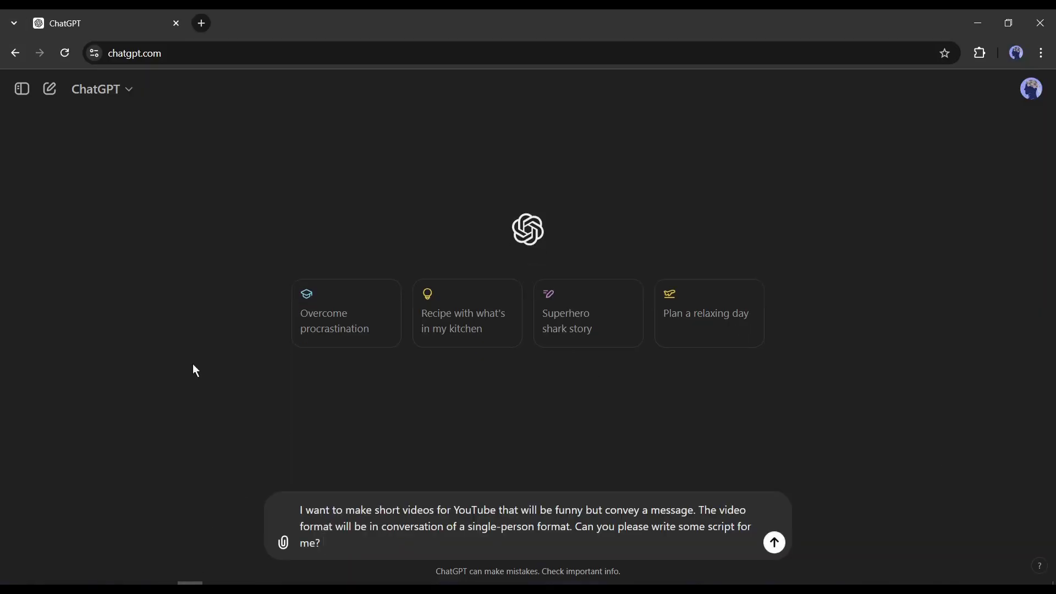
left_click(304, 522)
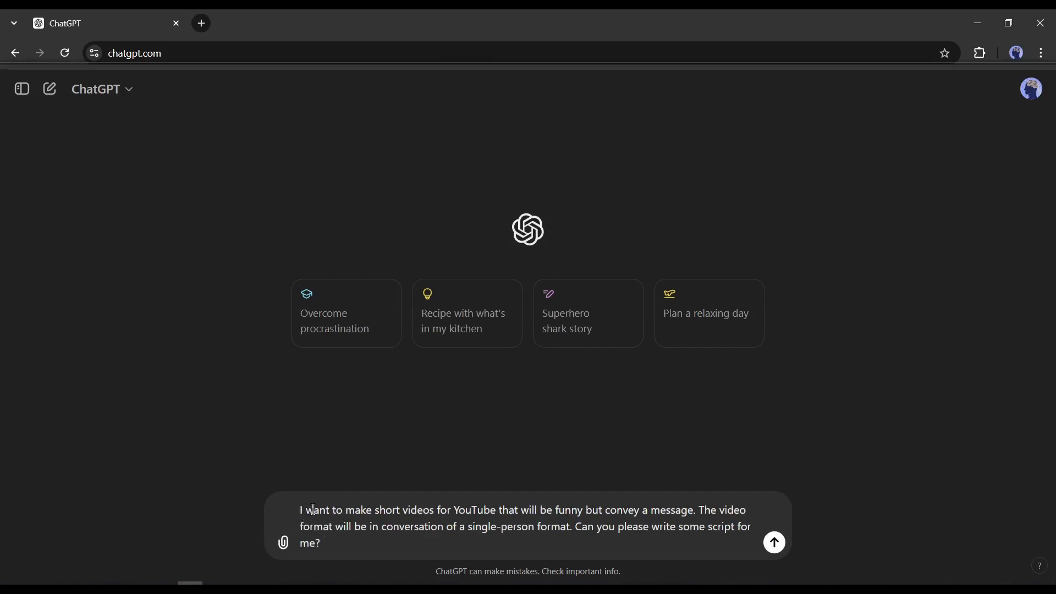
left_click_drag(299, 510, 393, 510)
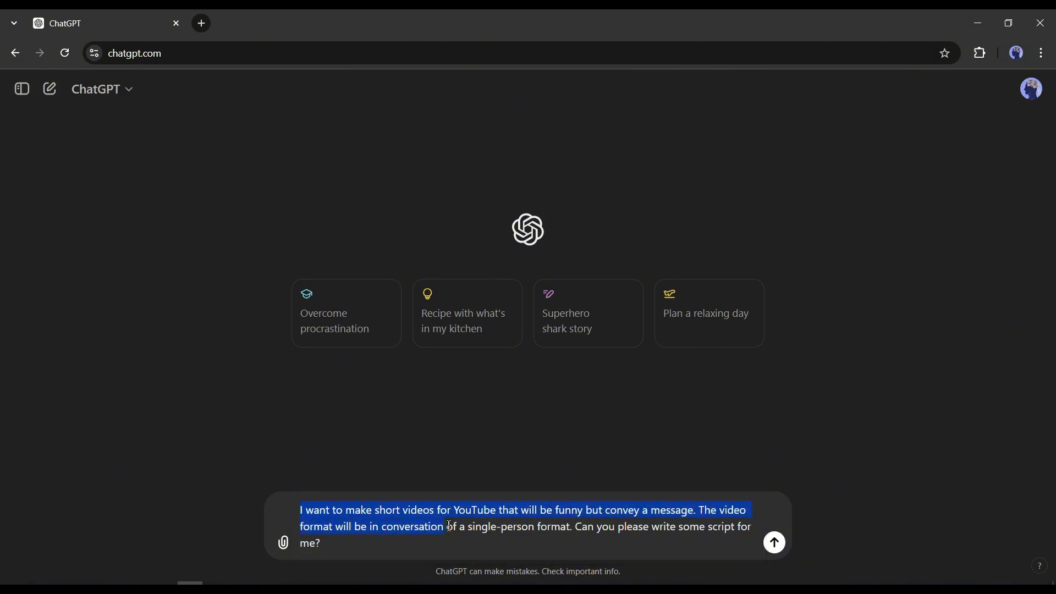
mouse_move(698, 532)
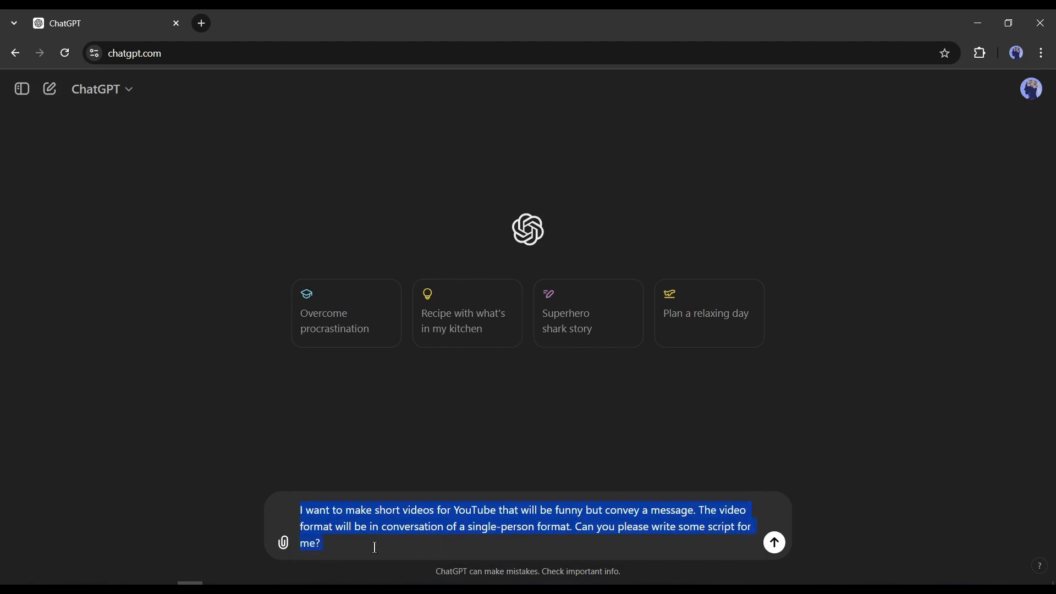
left_click(775, 543)
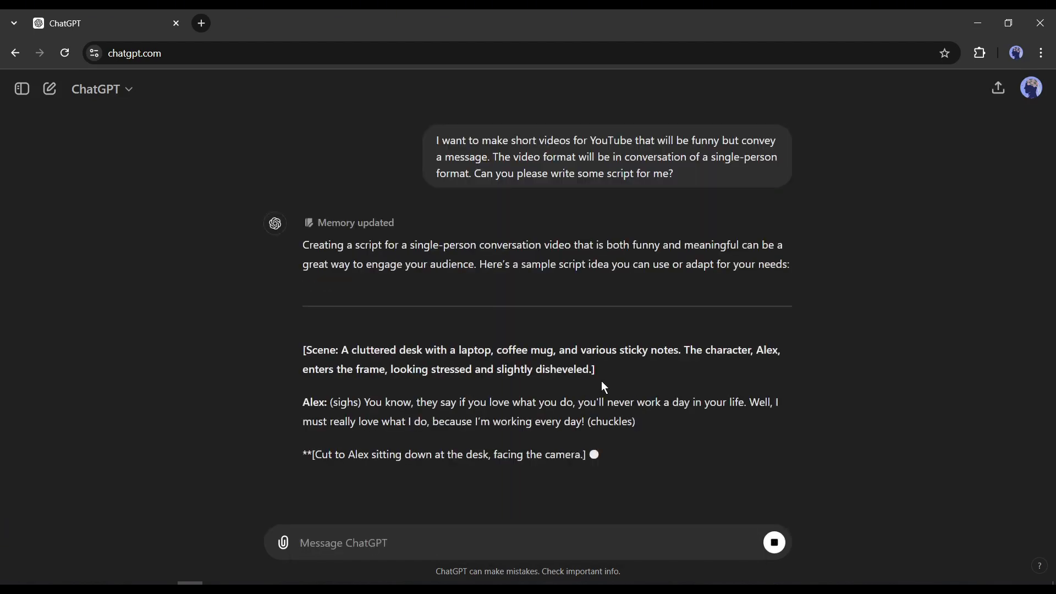
- Scroll through ChatGPT's generated stressed-character comedy script
scroll("down", 3)
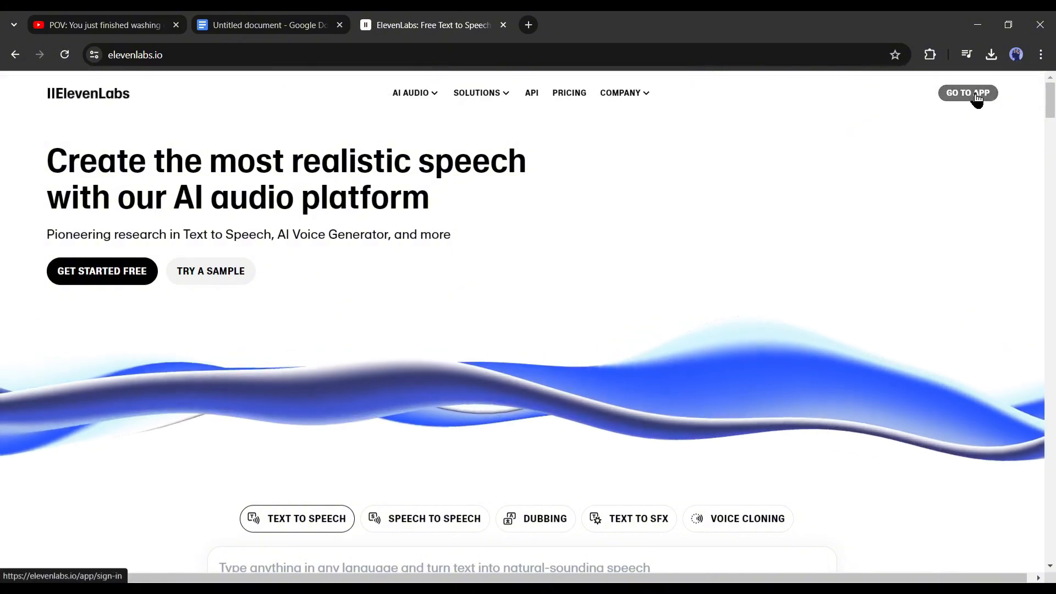
- Paste the opening line 'Alright, Dave, today is the day!...' into the ElevenLabs speech box
left_click(973, 92)
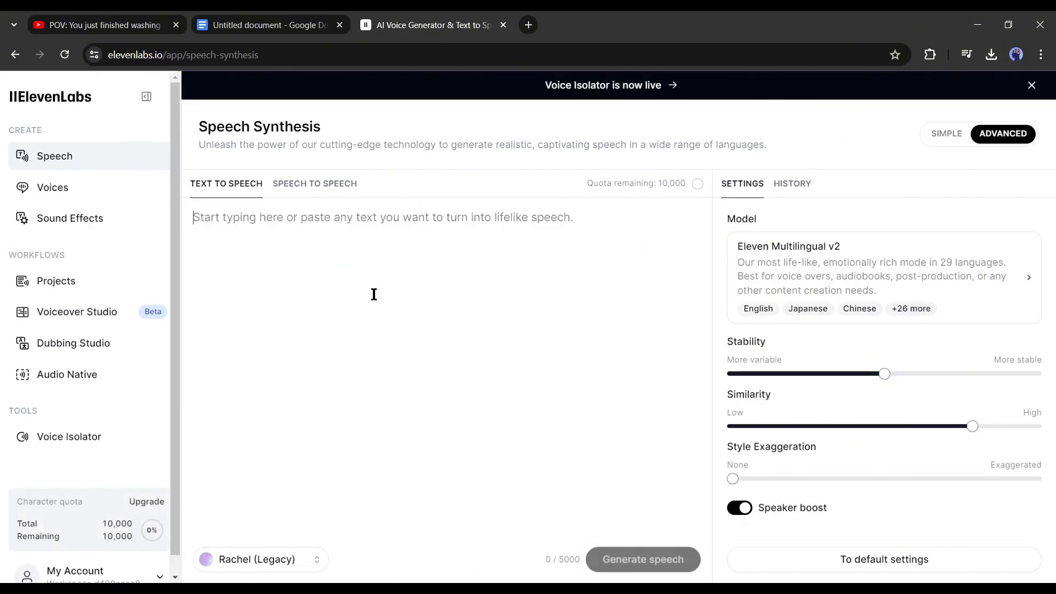
left_click(265, 24)
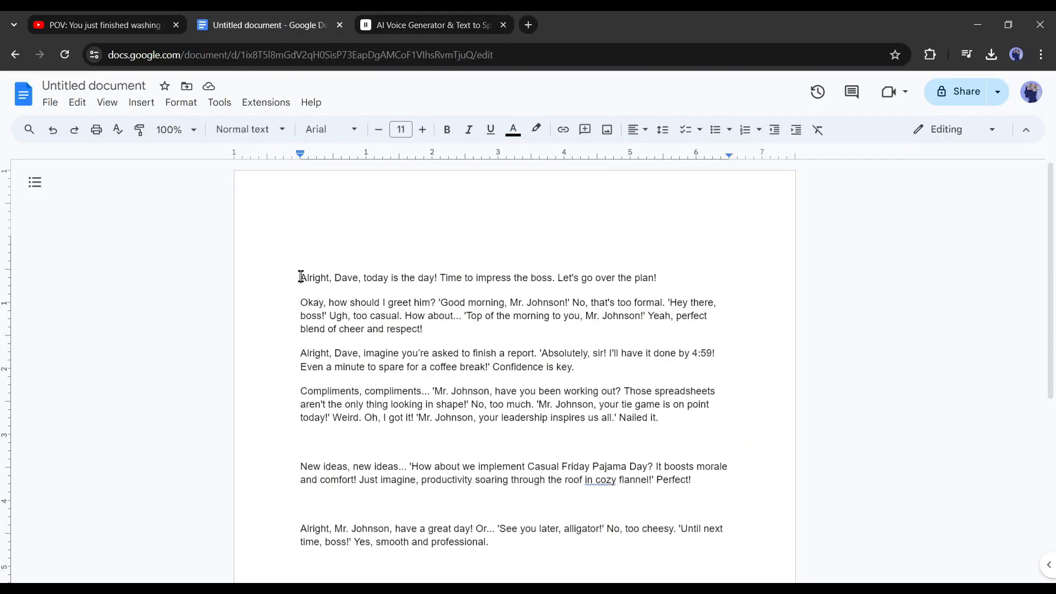
left_click(430, 24)
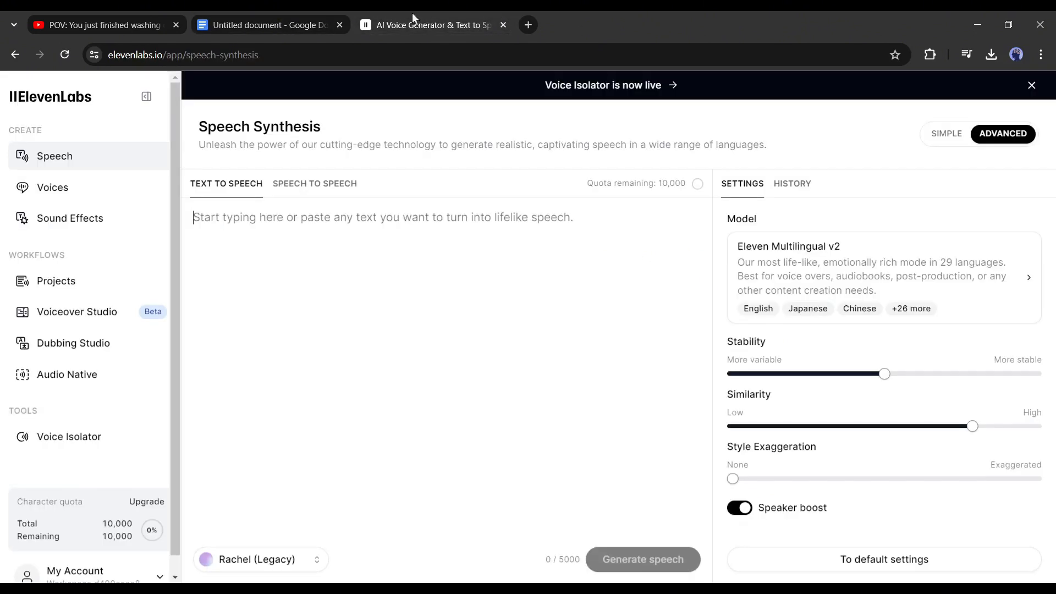
type("Alright, Dave, today is the day! Time to impress the boss. Let's go over the plan!")
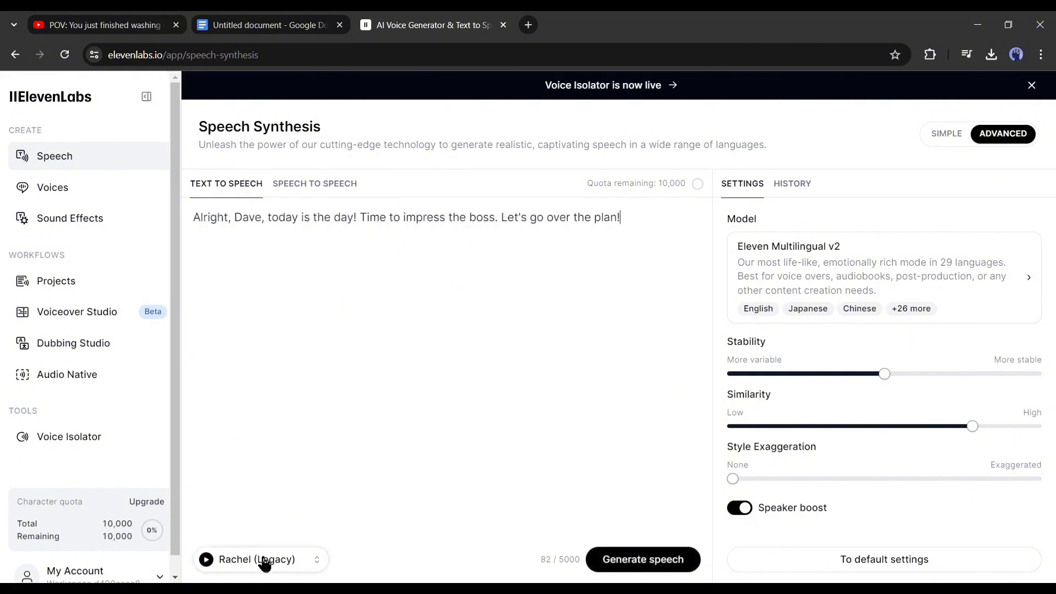
- Add the Golden Wave voice from the Voice Library and select it for the line
left_click(53, 187)
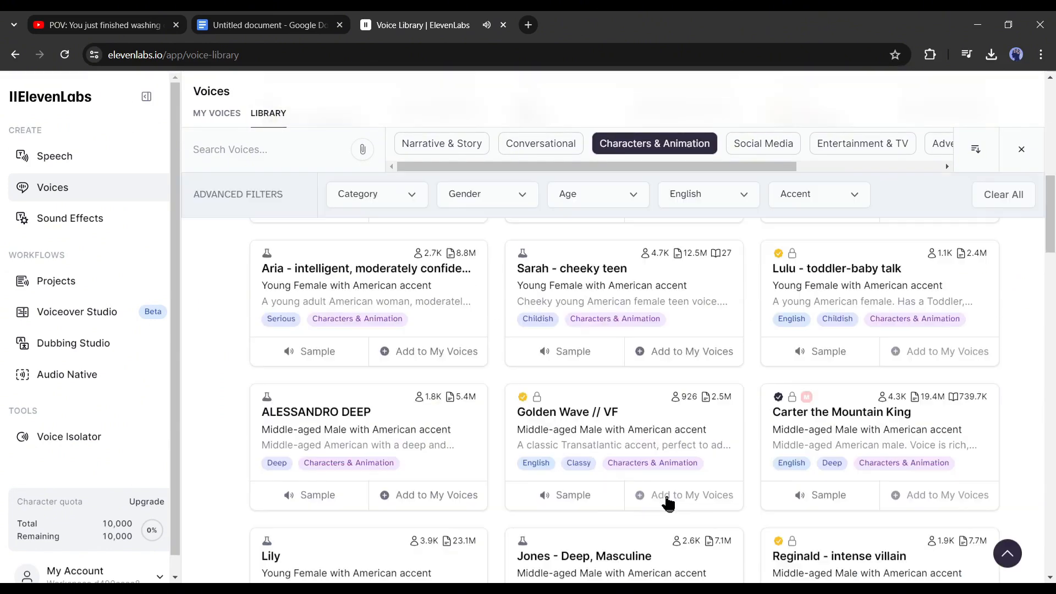
left_click(685, 495)
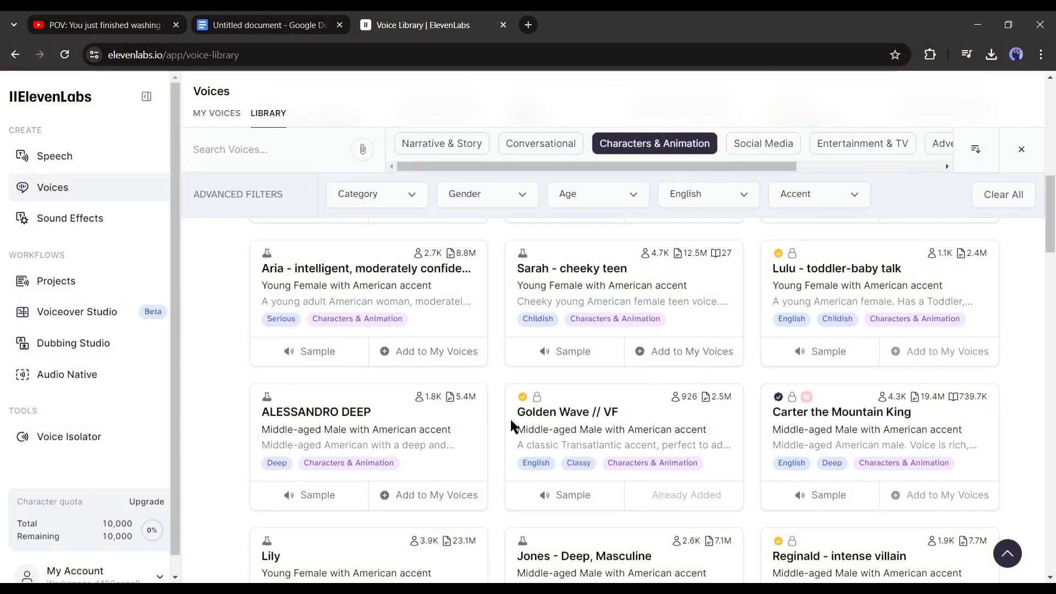
left_click(55, 156)
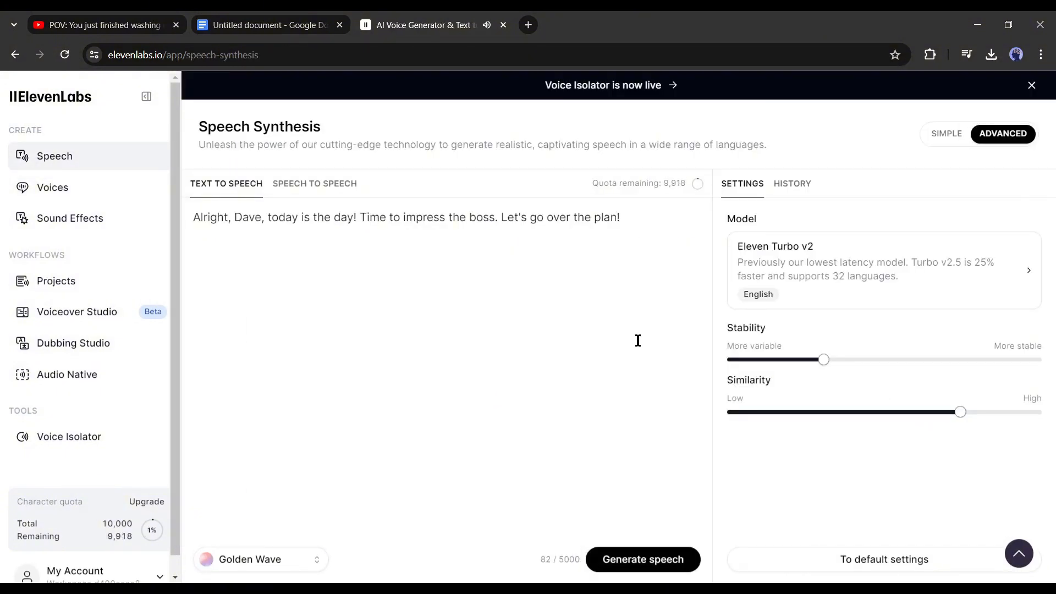
- Generate the second paragraph's speech in Golden Wave and download the clip
left_click(268, 24)
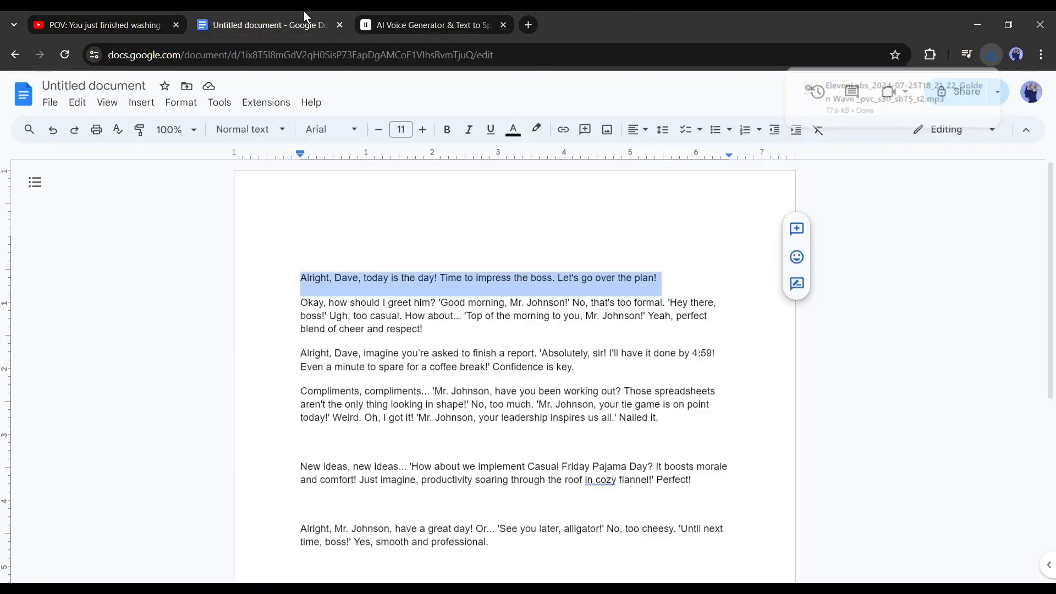
left_click(432, 24)
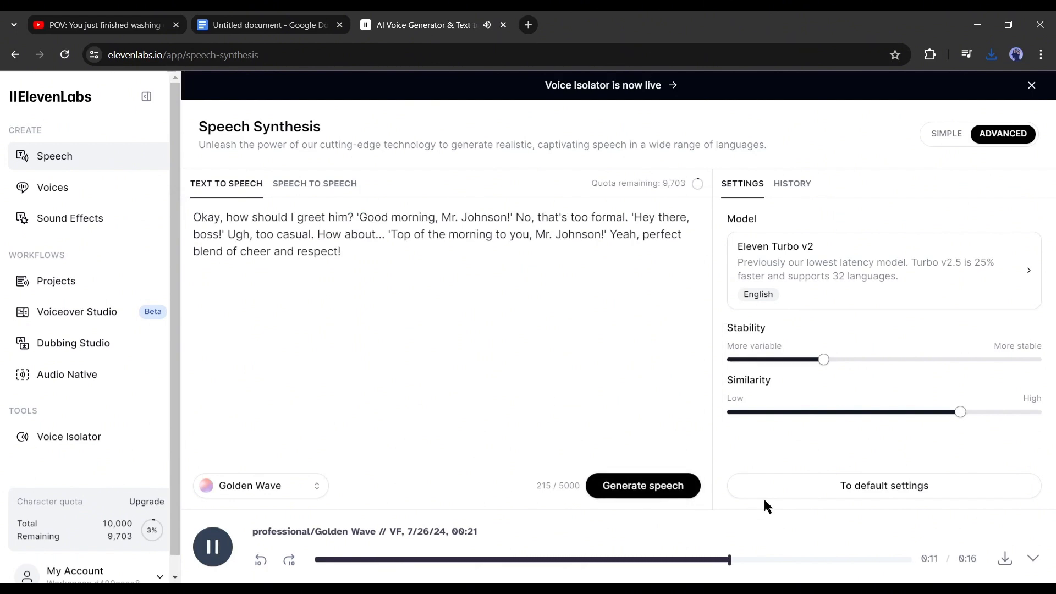
left_click(211, 546)
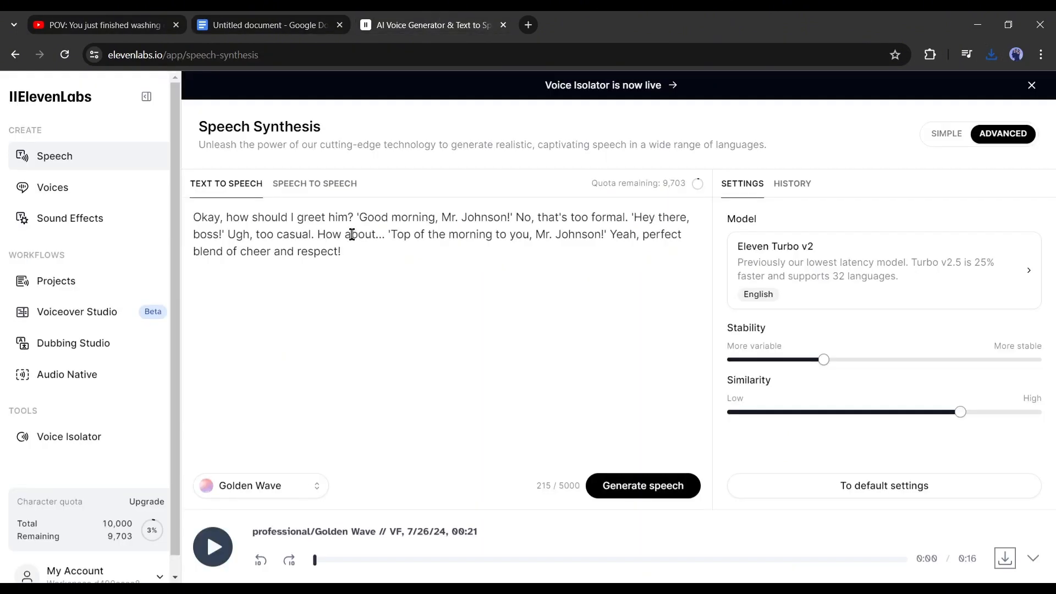
left_click(268, 25)
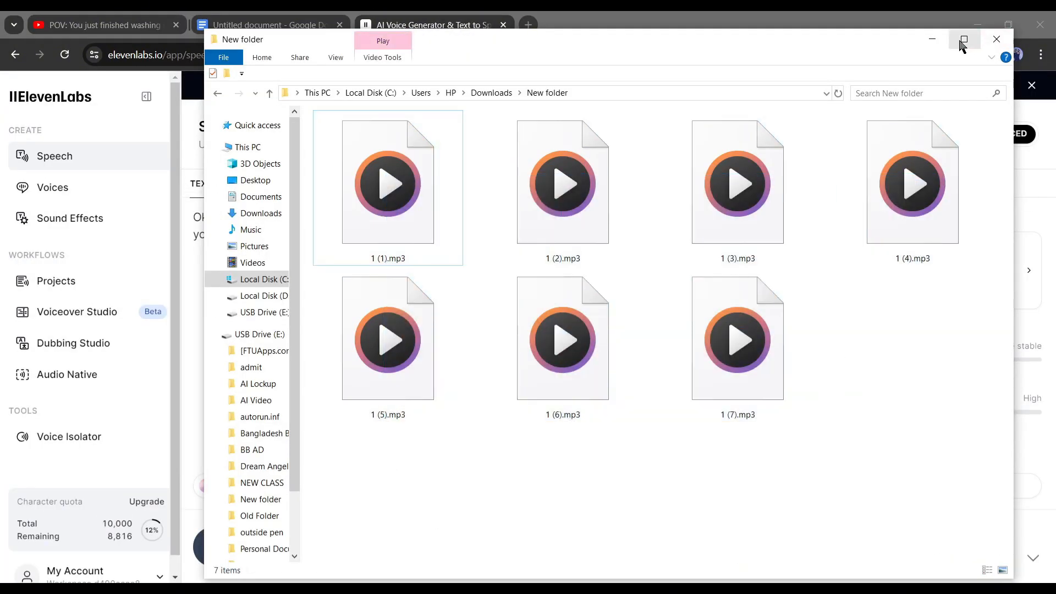
- Close the Downloads folder of MP3 clips and the ElevenLabs tab
left_click(997, 40)
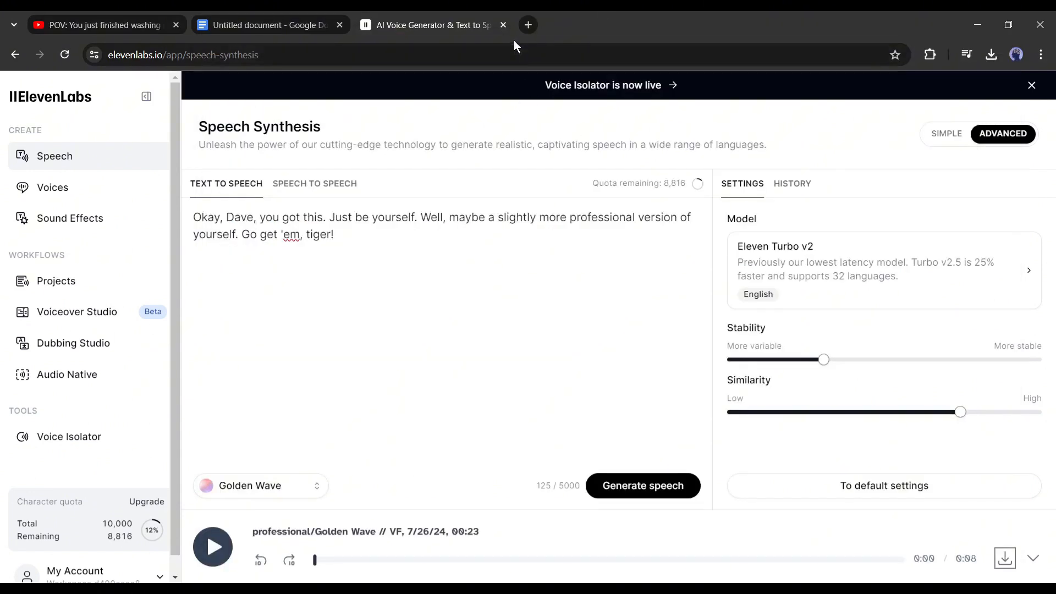
mouse_move(503, 26)
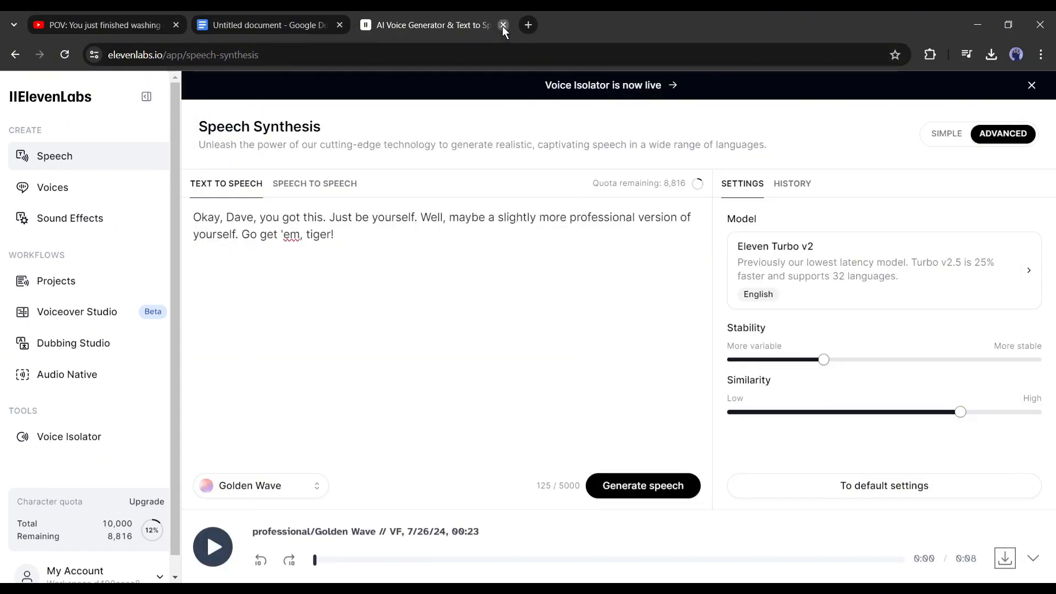
left_click(504, 24)
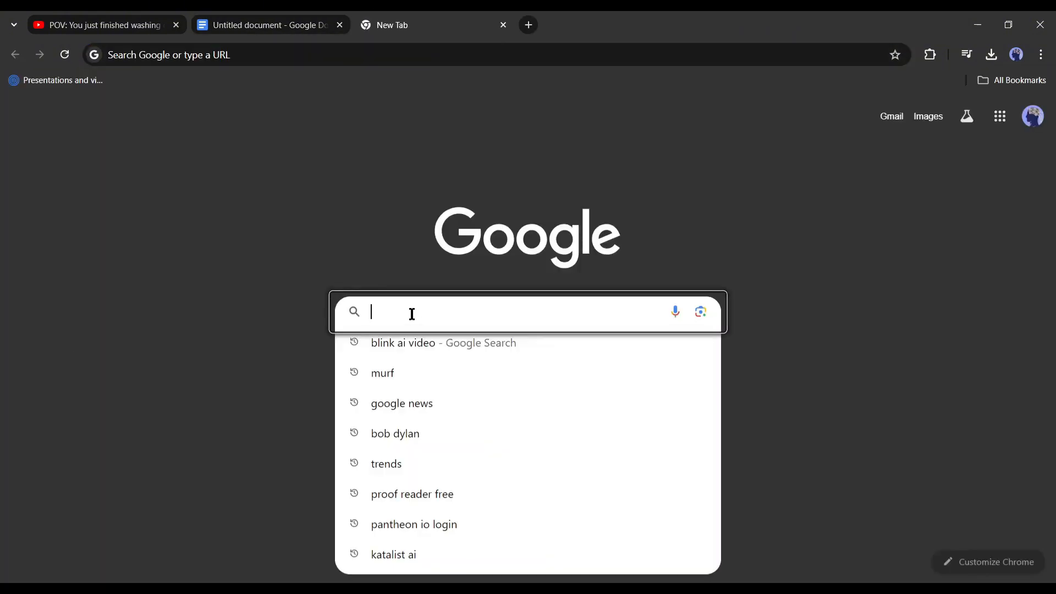
- Search Google for 'mp3 to animation' and open Adobe's Animate your voice page
type("MP3")
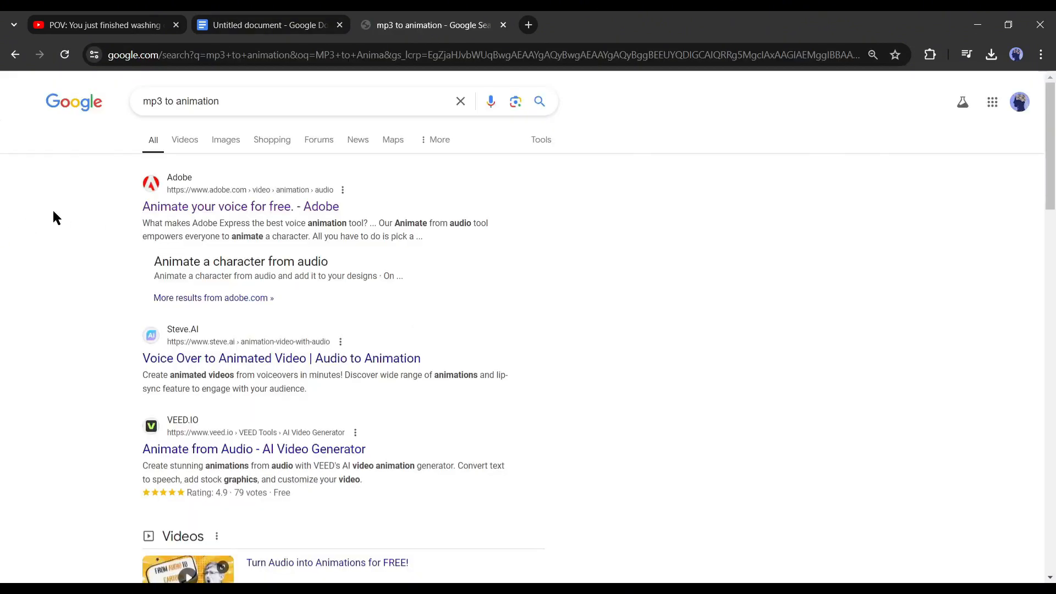
mouse_move(84, 114)
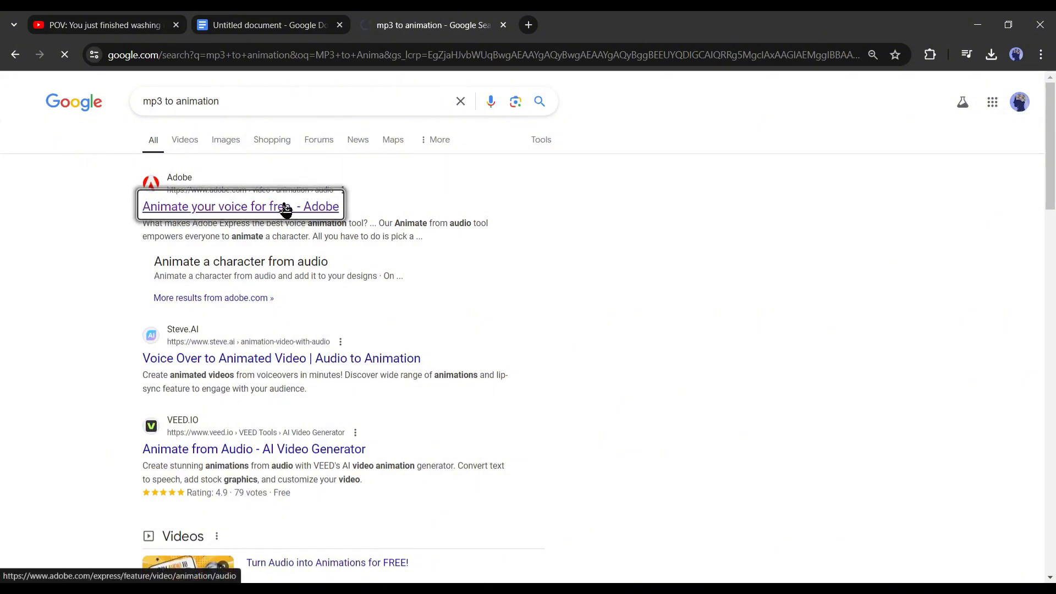
left_click(240, 207)
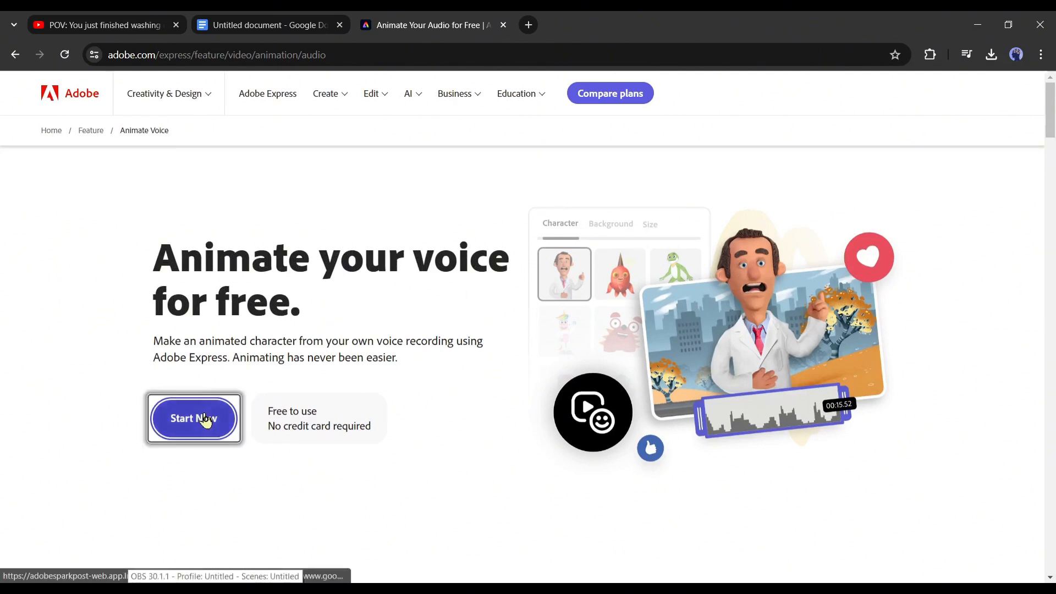
- Start the animate-from-audio tool with the Sticky character scaled to 60%
left_click(193, 418)
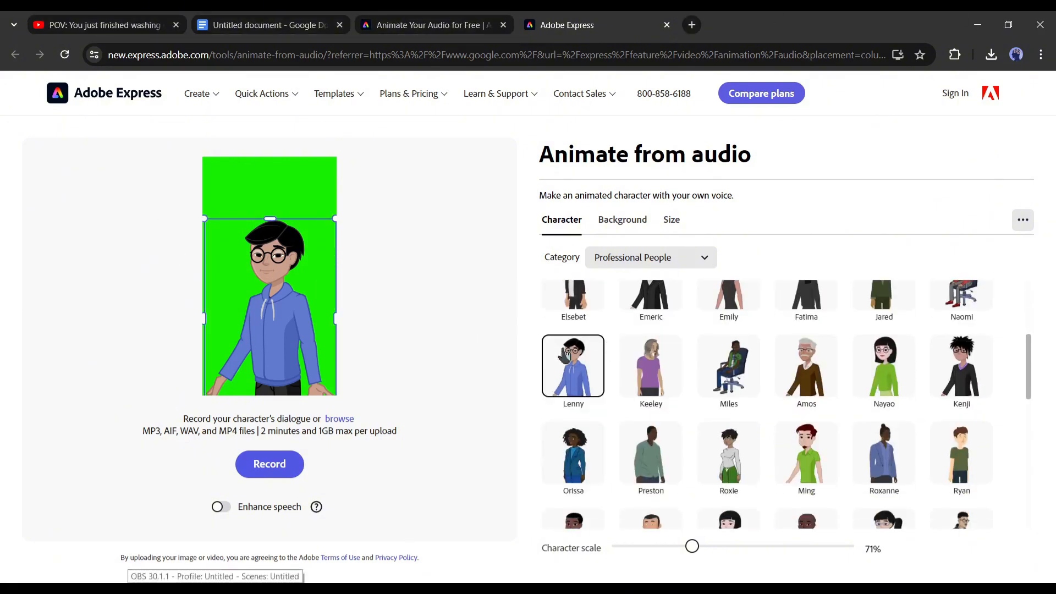
left_click(652, 257)
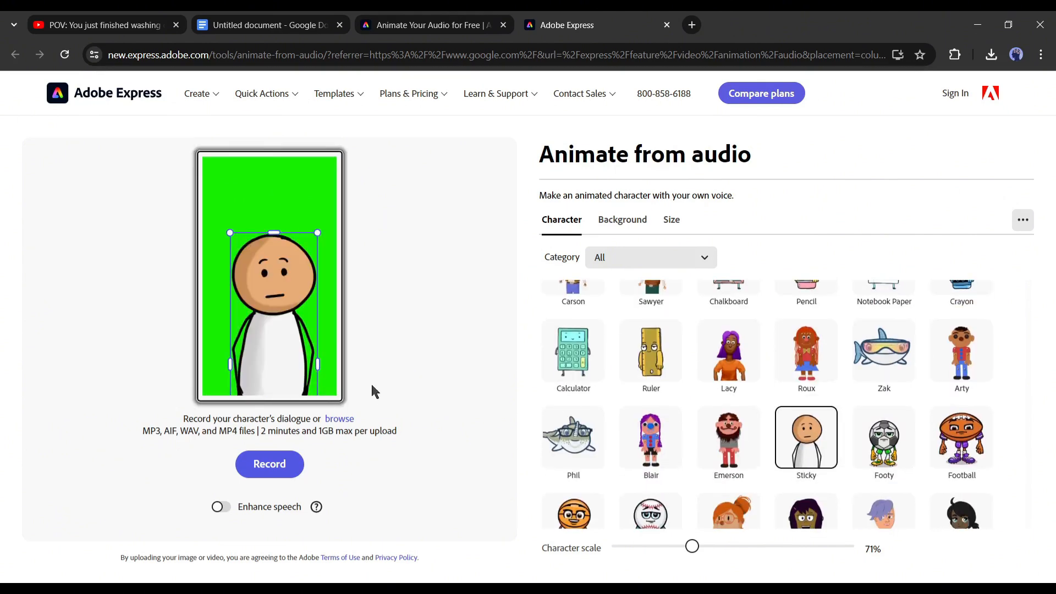
left_click_drag(692, 547, 656, 547)
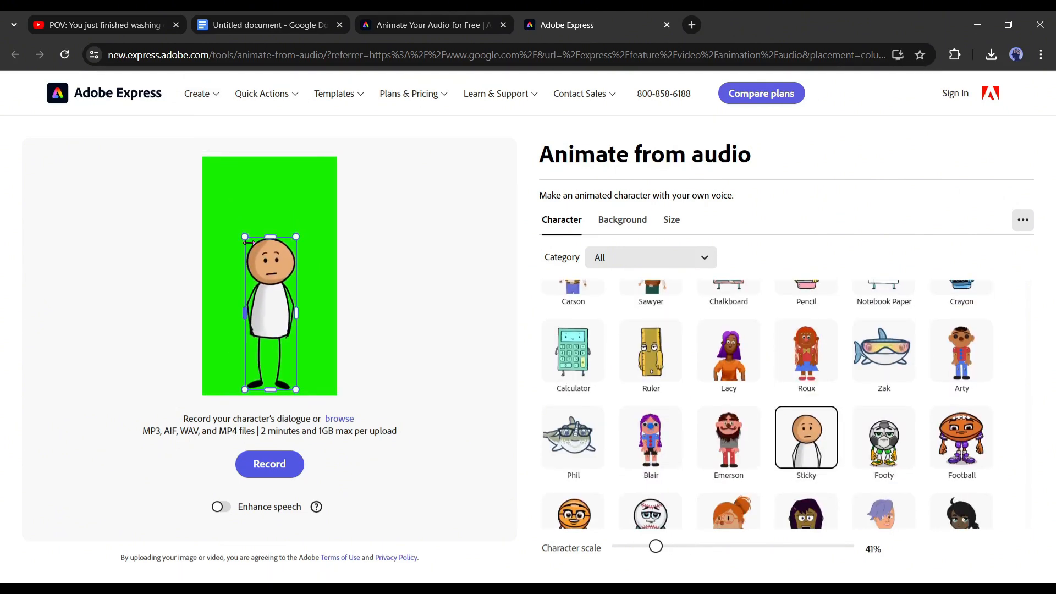
left_click_drag(656, 546, 679, 546)
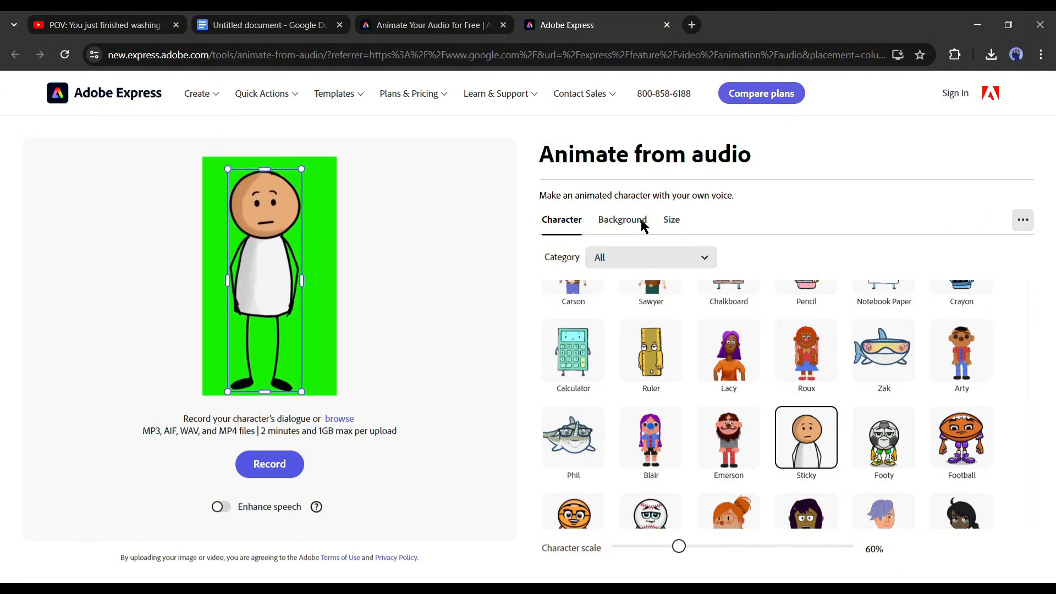
- Place the Sticky character in the Library background
left_click(621, 220)
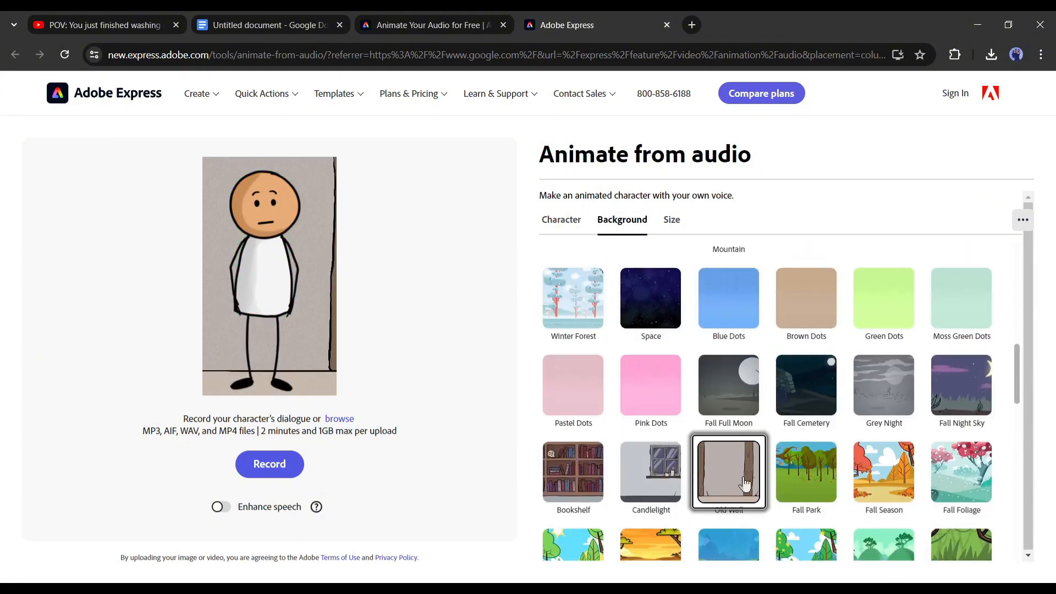
left_click(728, 472)
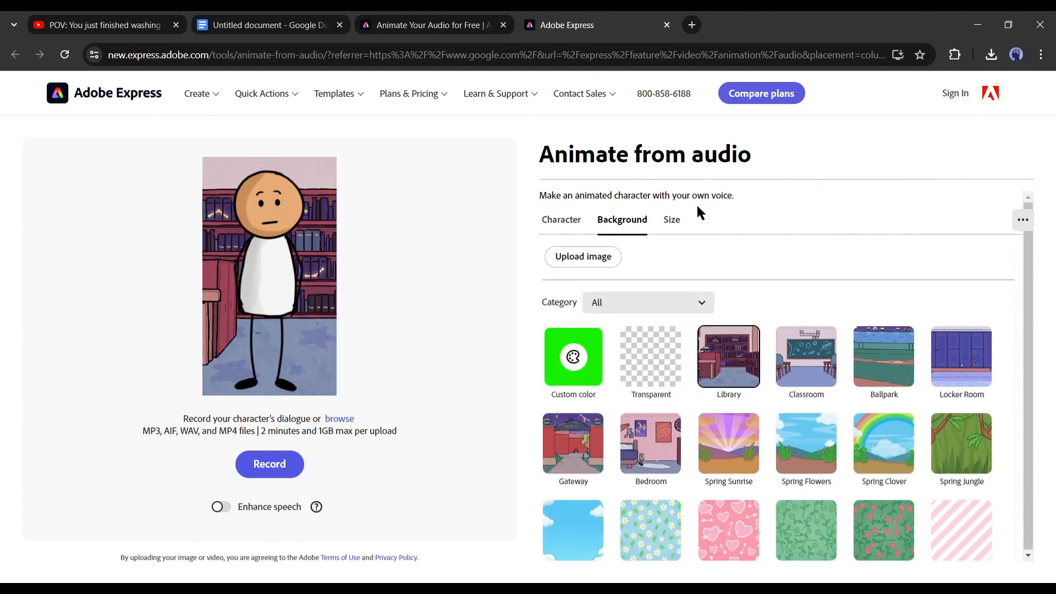
left_click(672, 219)
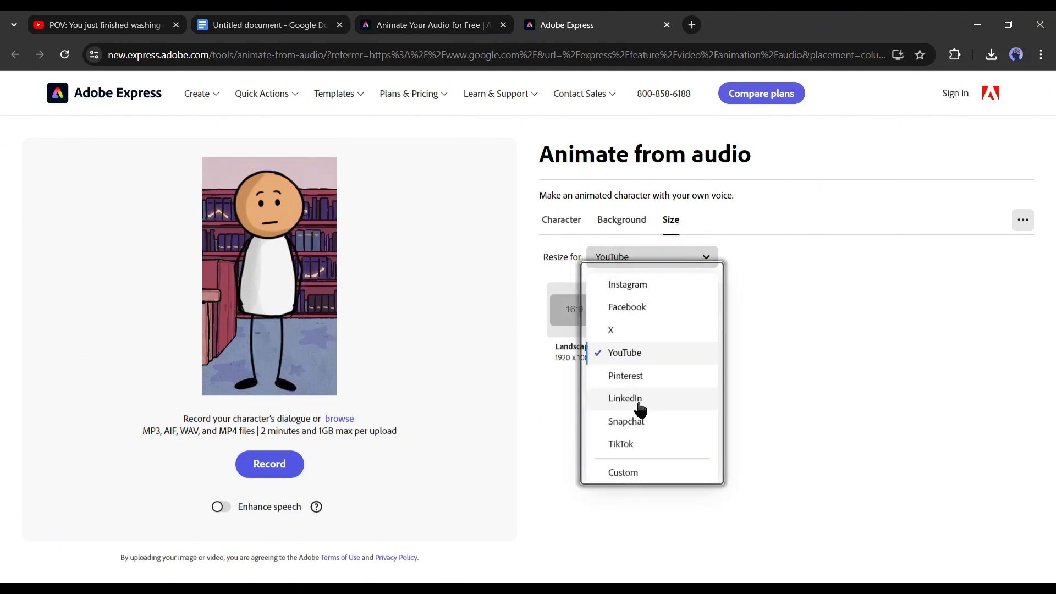
- Resize the video to YouTube's vertical 9:16 Shorts preset
left_click(653, 258)
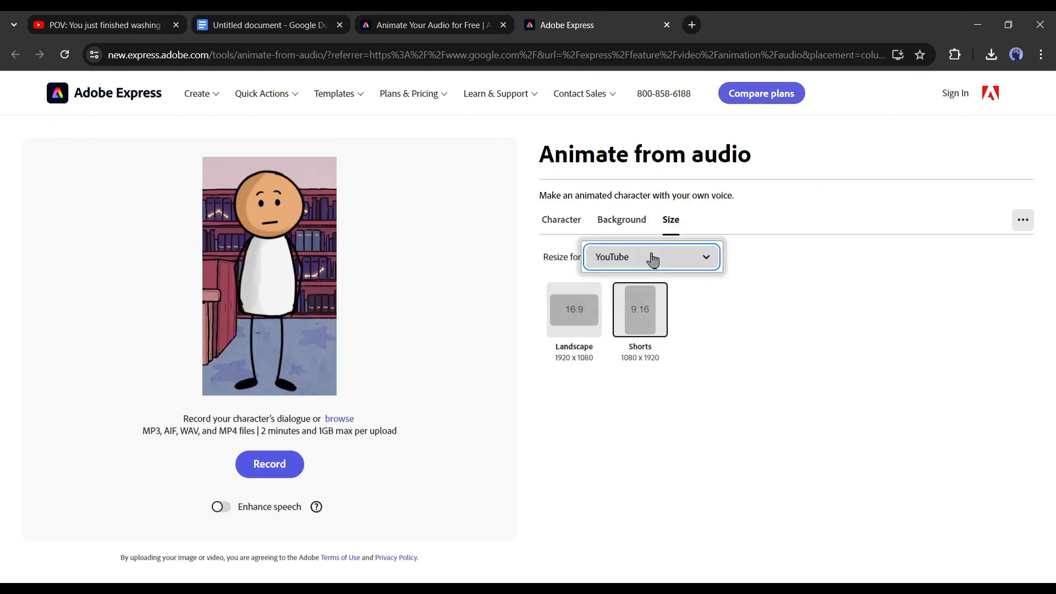
left_click(574, 310)
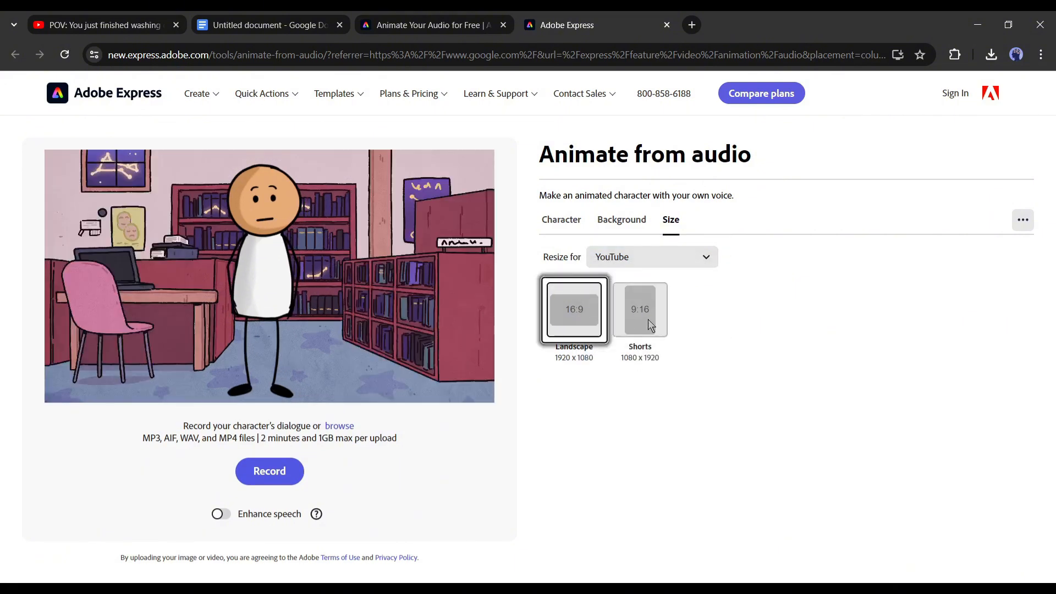
left_click(640, 309)
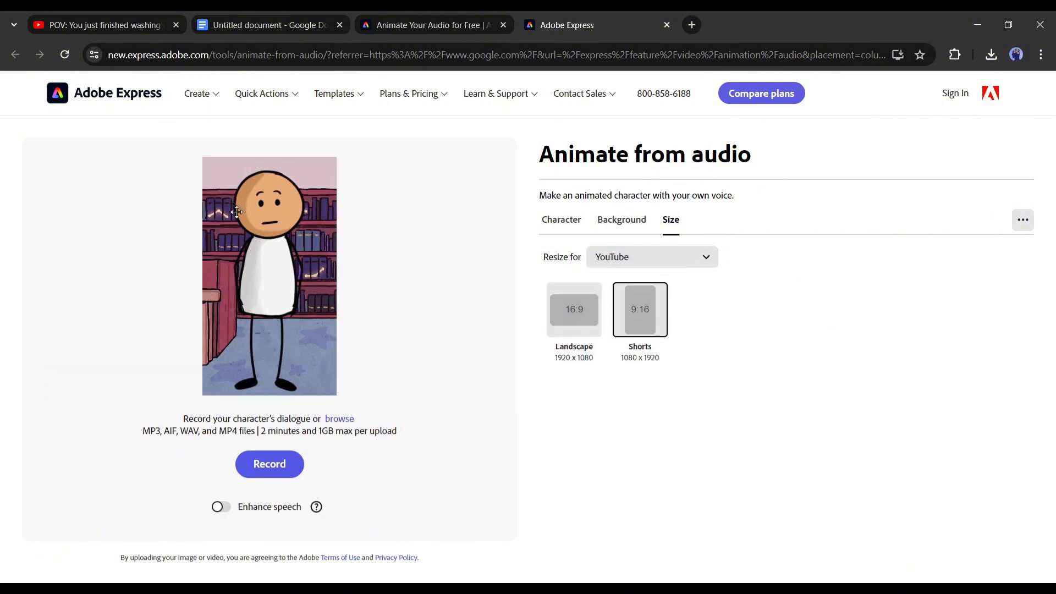
left_click(269, 276)
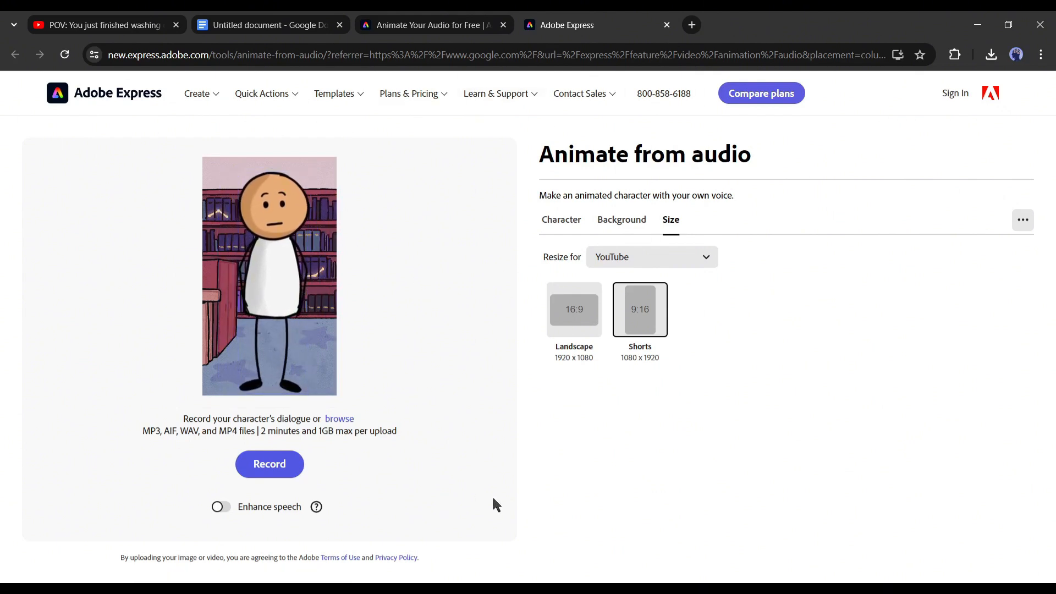
- Browse for audio and upload the first MP3 voice clip for lip-syncing
left_click(562, 219)
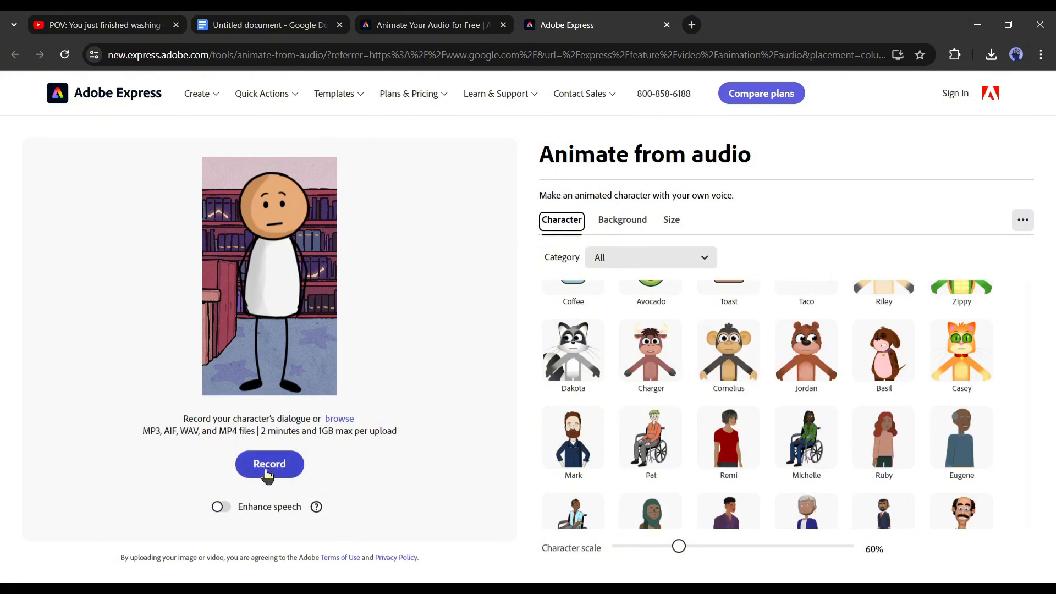
mouse_move(219, 423)
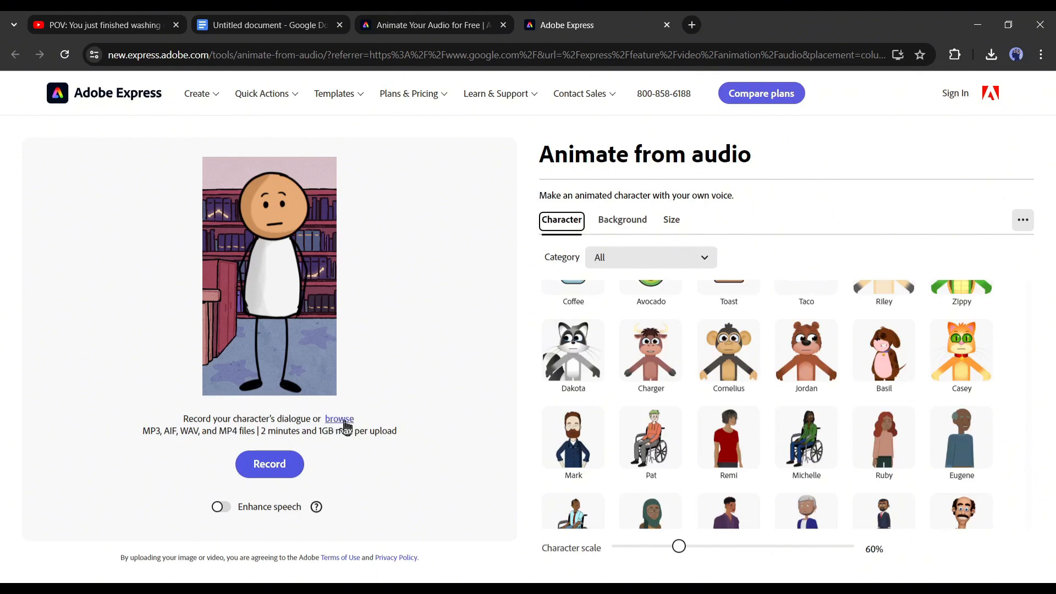
mouse_move(336, 436)
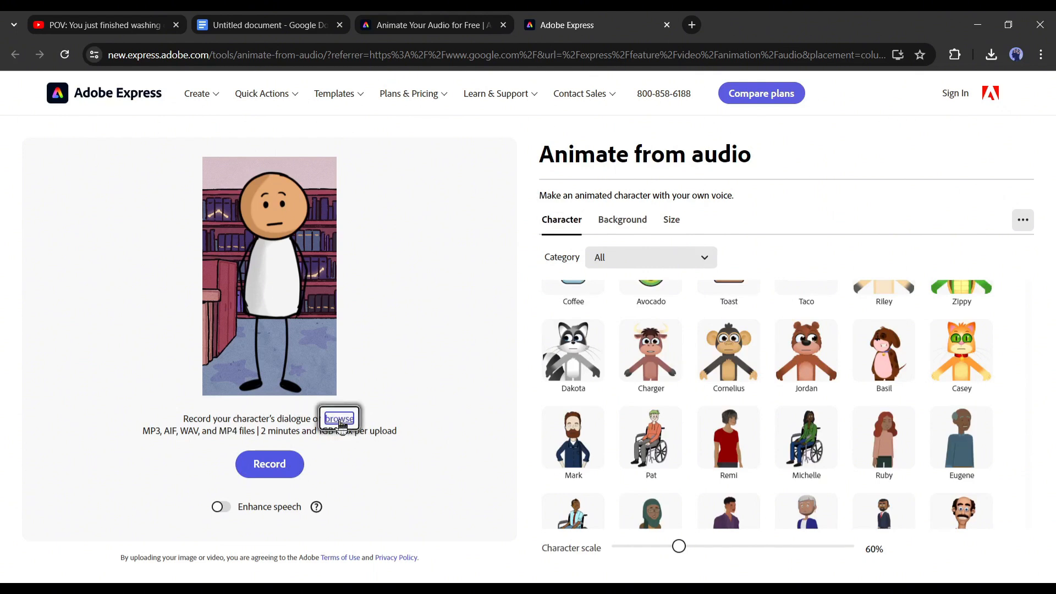
left_click(339, 418)
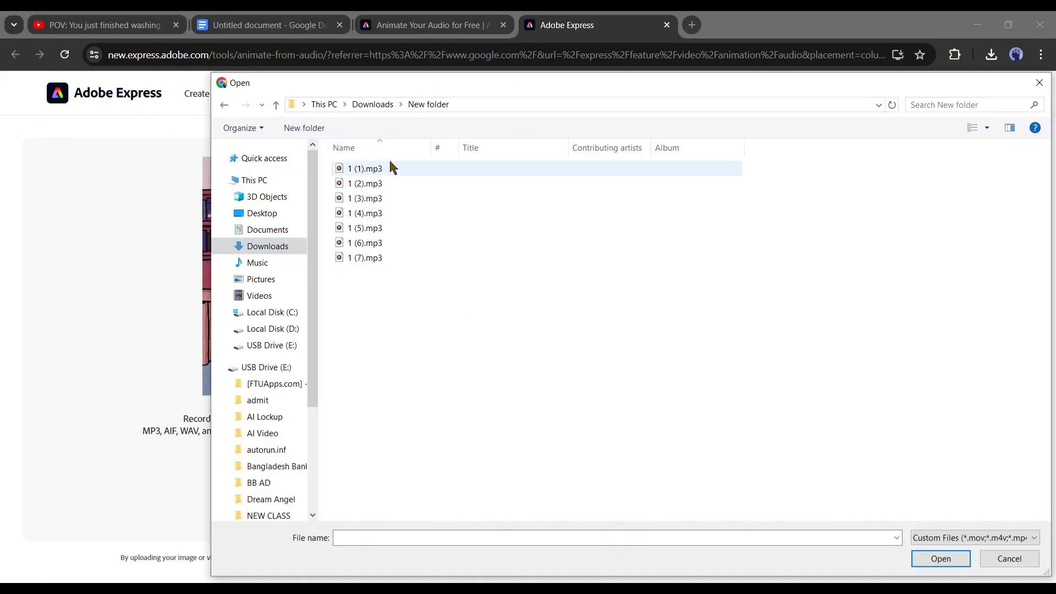
left_click(1007, 559)
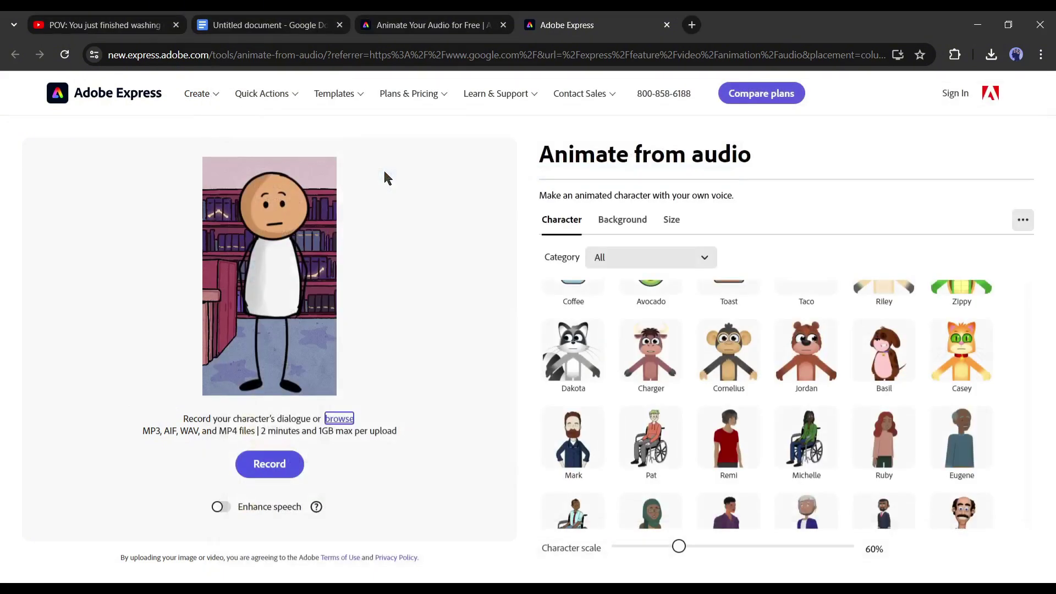
mouse_move(413, 185)
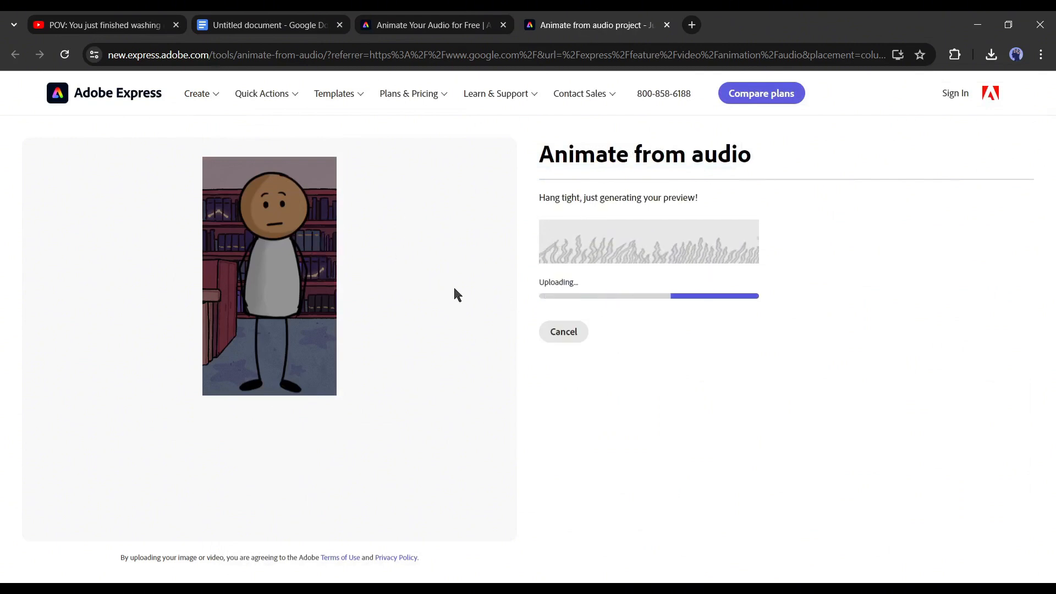
mouse_move(456, 351)
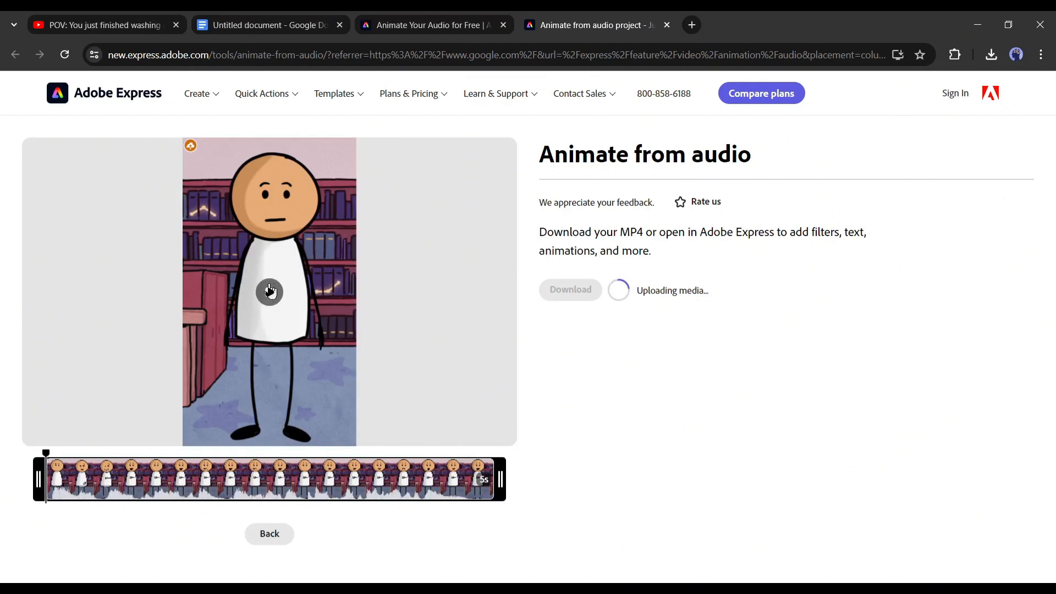
- Preview the lip-synced Sticky clip and download it as an MP4
left_click(268, 291)
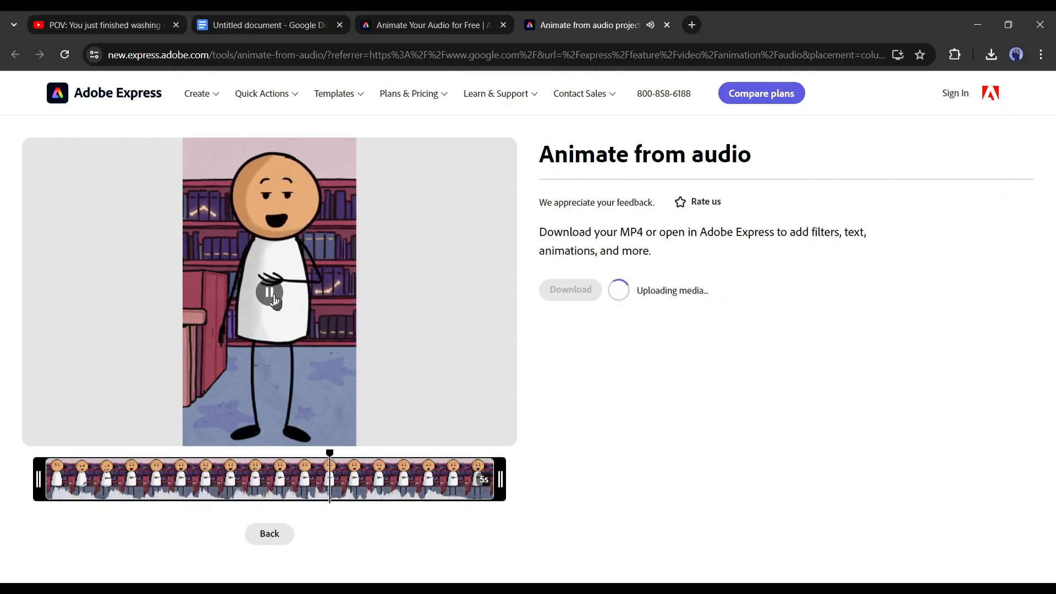
left_click(268, 293)
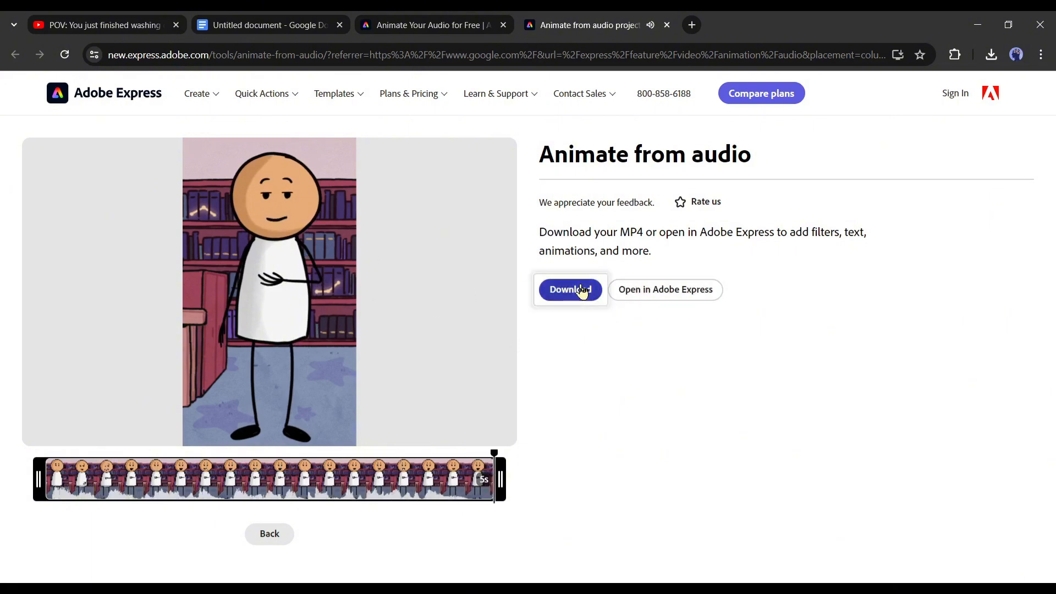
left_click(666, 289)
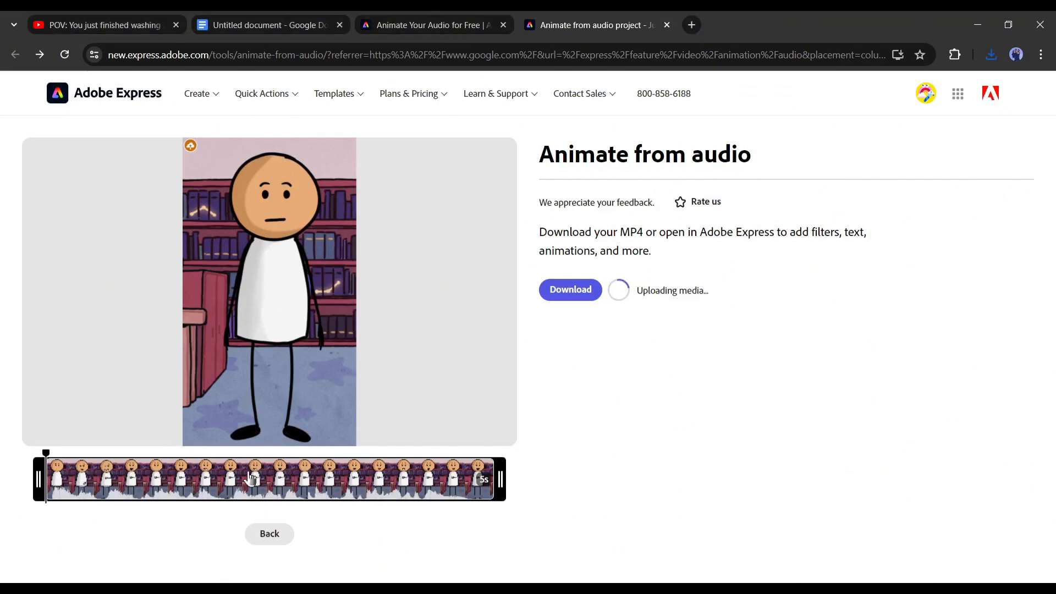
mouse_move(284, 541)
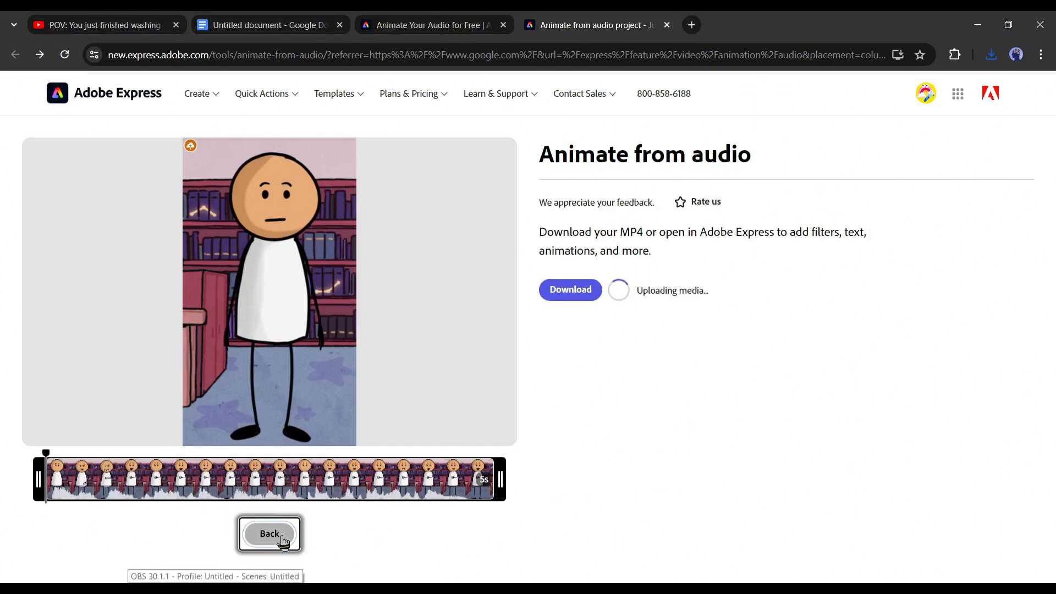
- Return to setup, replace the audio with the next voice MP3 for a new lip-synced clip
left_click(270, 534)
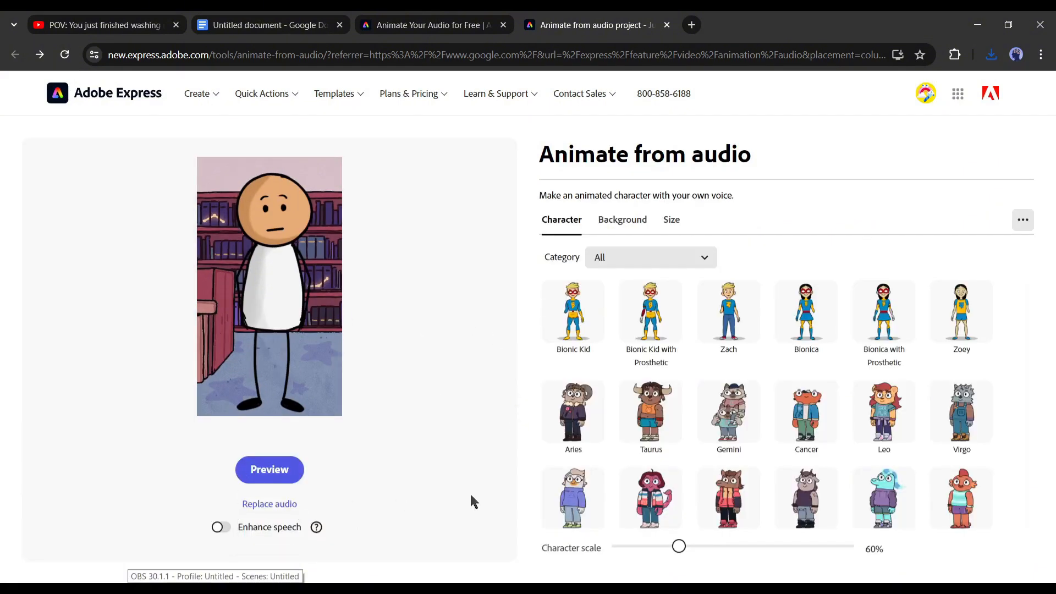
mouse_move(392, 405)
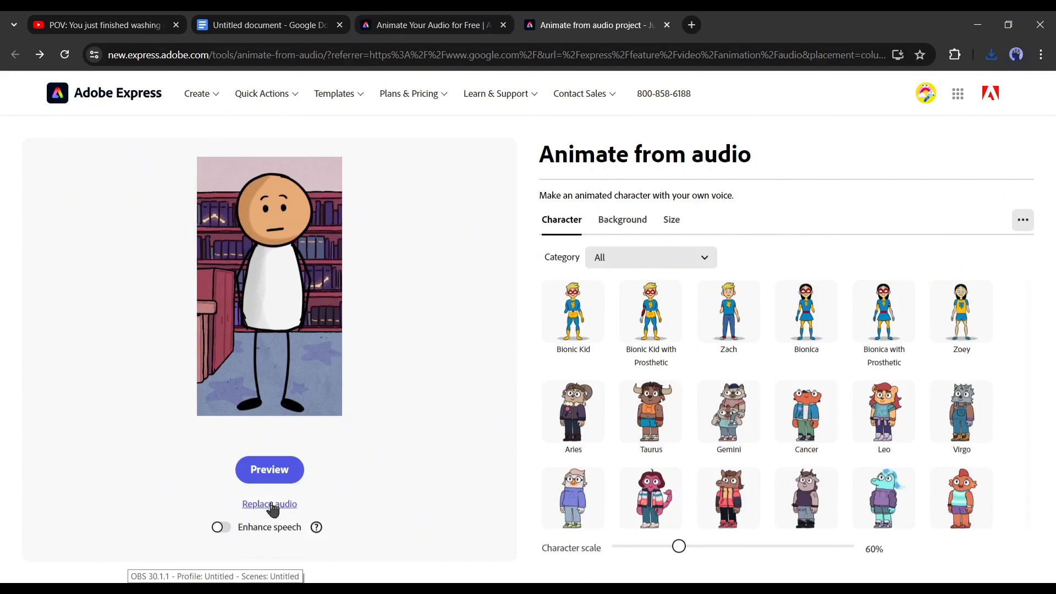
left_click(270, 504)
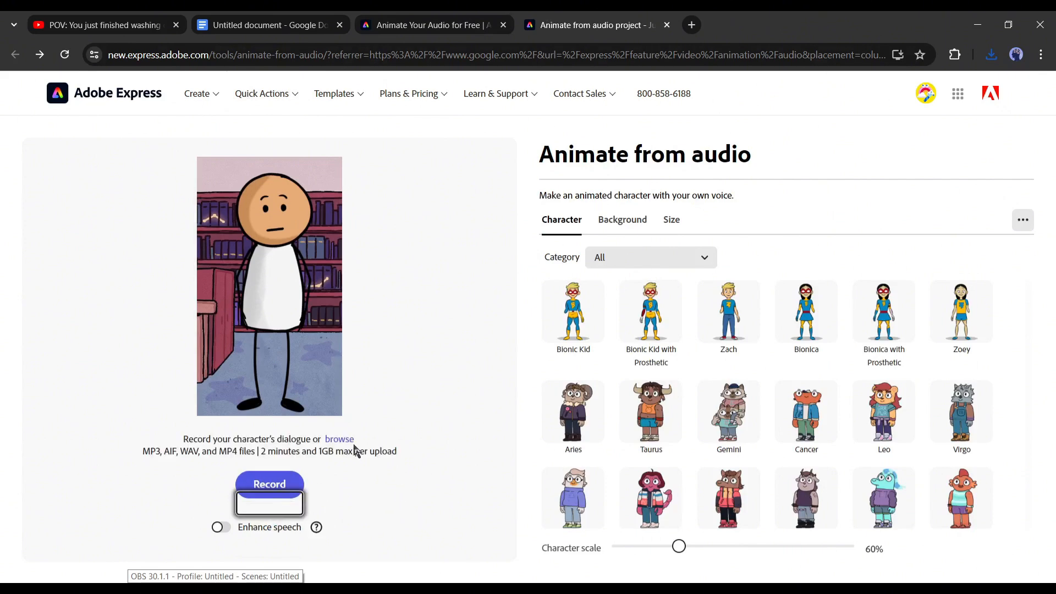
left_click(339, 439)
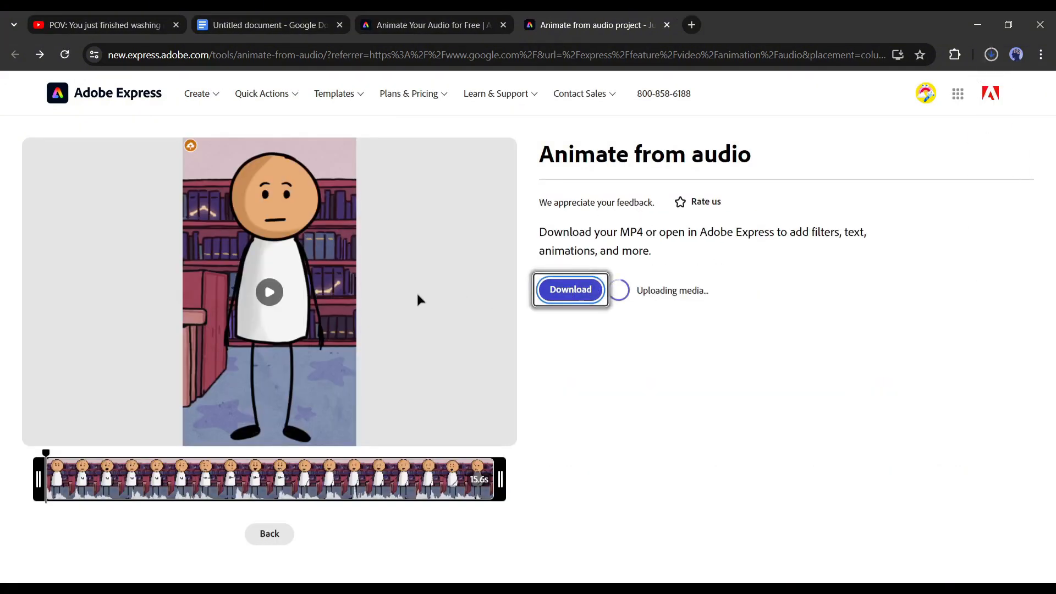
- Go back to setup again and browse for the following voice file
left_click(269, 534)
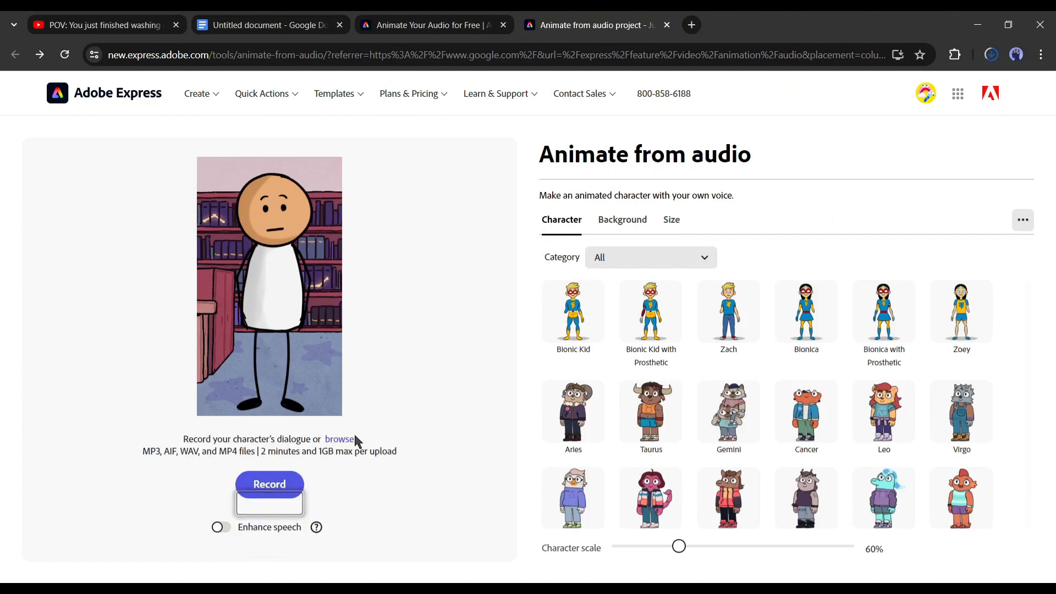
left_click(339, 439)
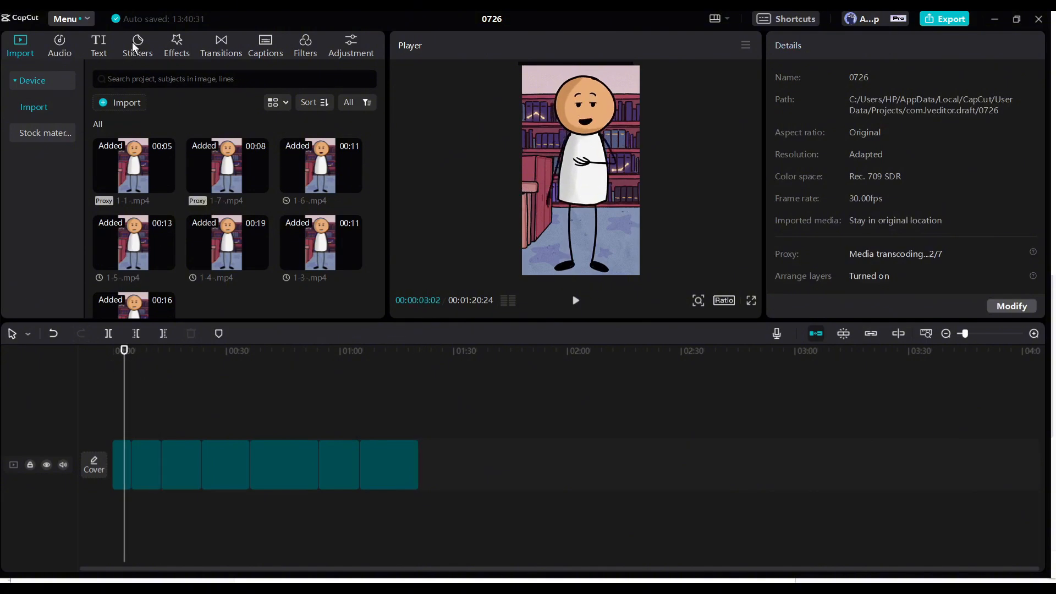
mouse_move(213, 38)
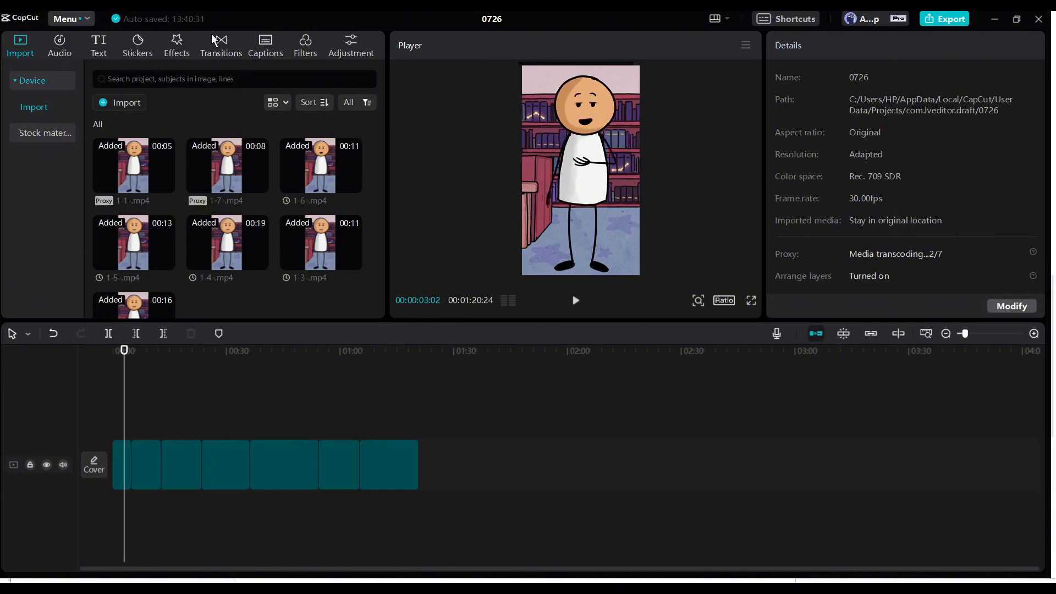
- Apply the Left transition at every clip junction, confirming duplicate frames, and enlarge the timeline
left_click(220, 45)
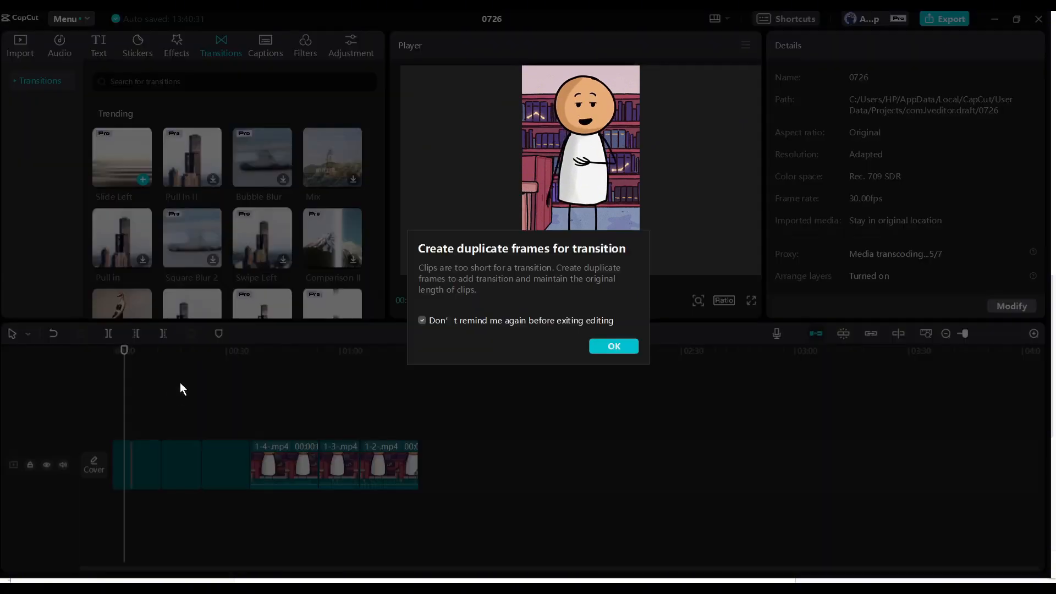
left_click(614, 345)
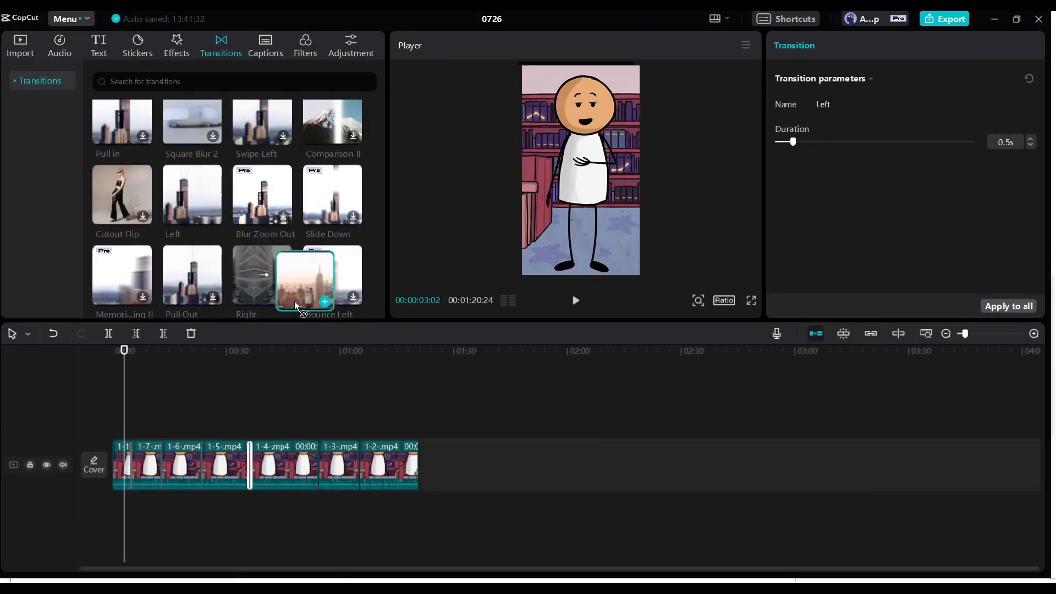
left_click(1032, 335)
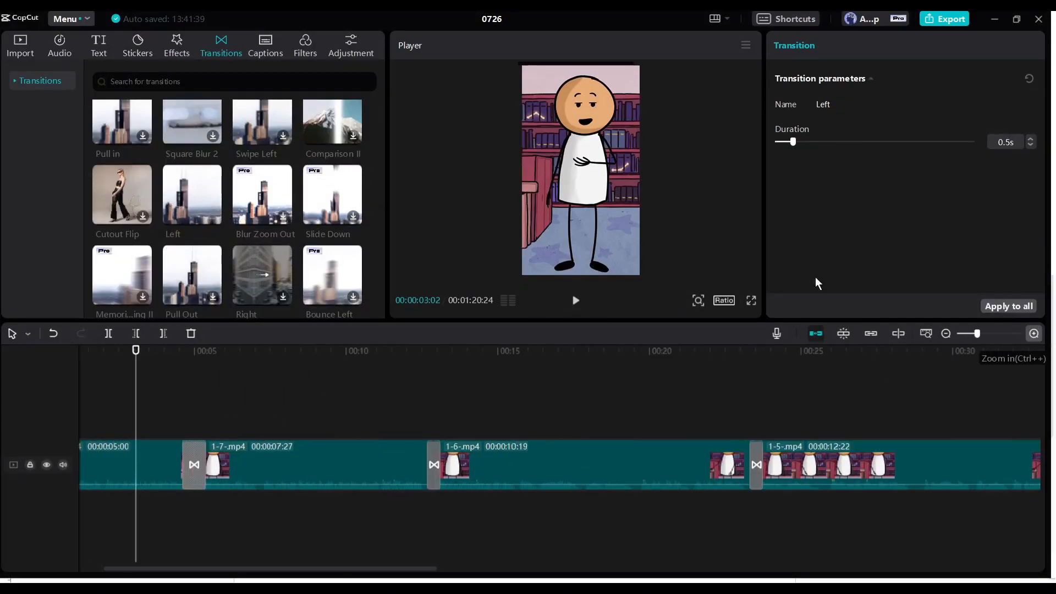
left_click(59, 46)
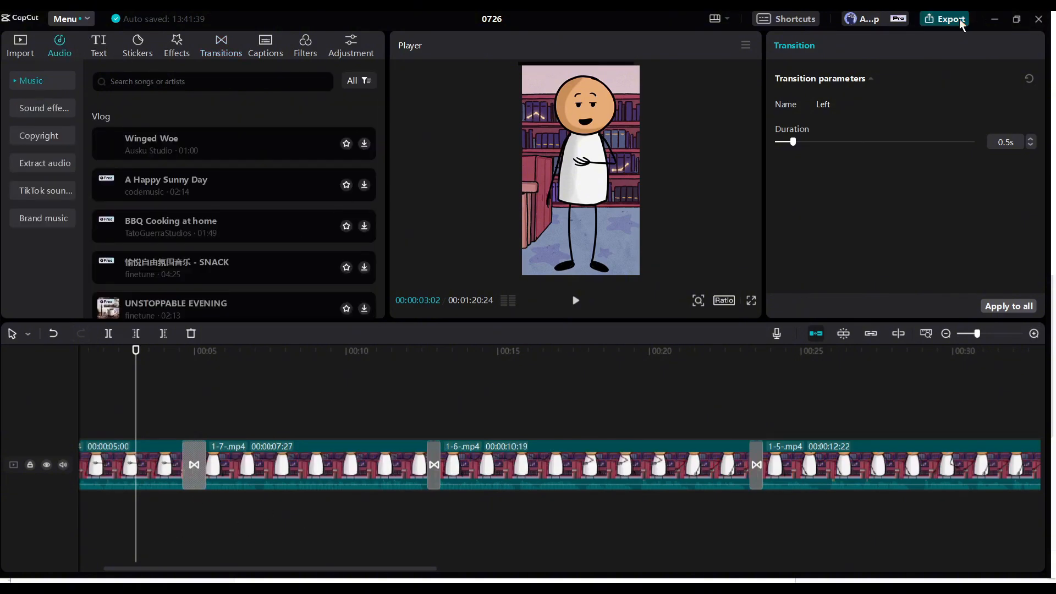
- Export the video as a 1080P MP4 named 0726 and close the finished export window
left_click(948, 18)
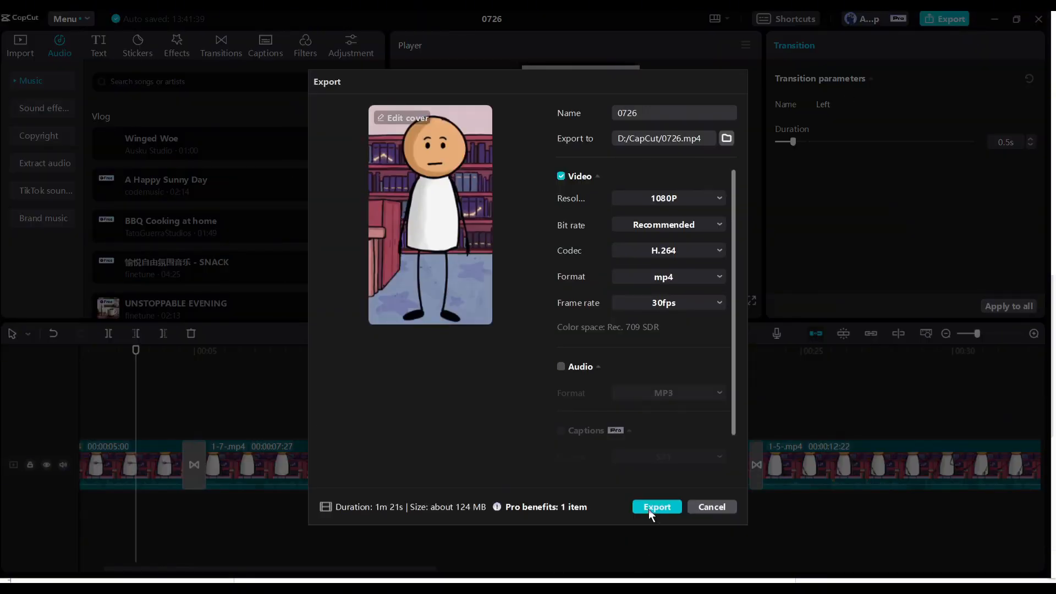
left_click(657, 506)
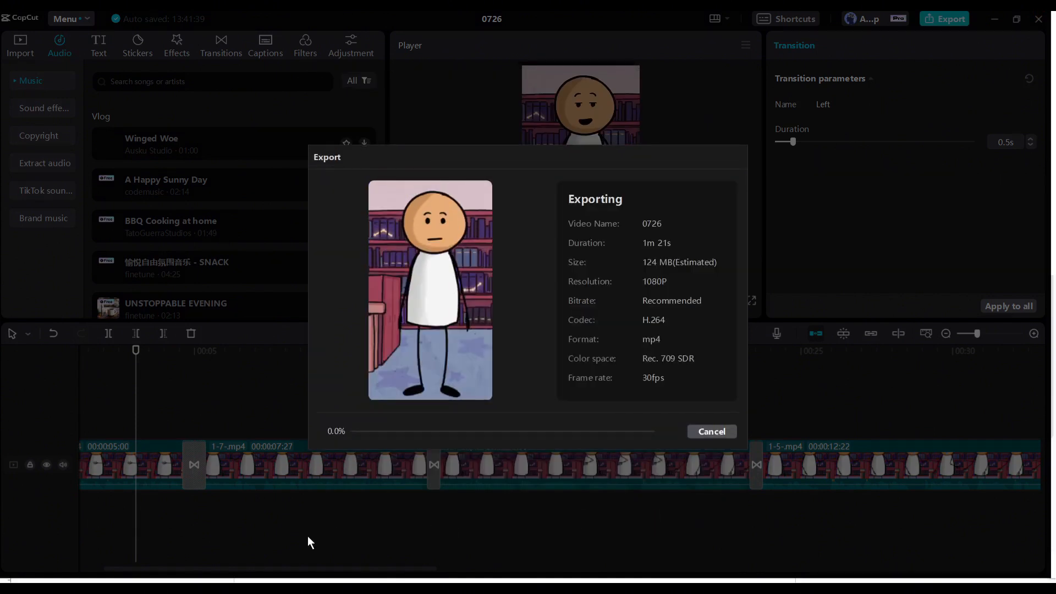
mouse_move(829, 480)
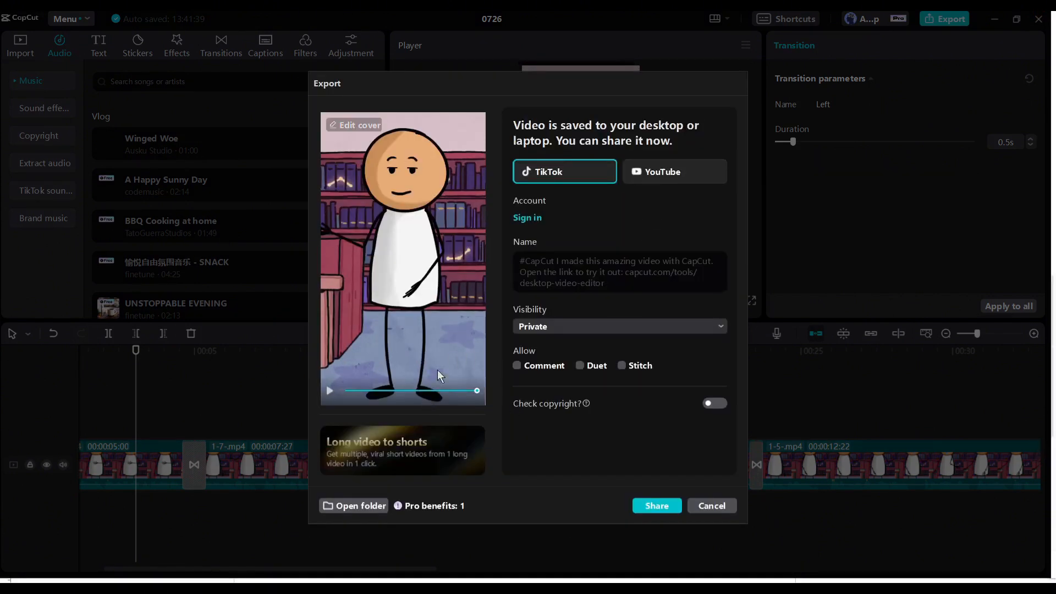
left_click(712, 505)
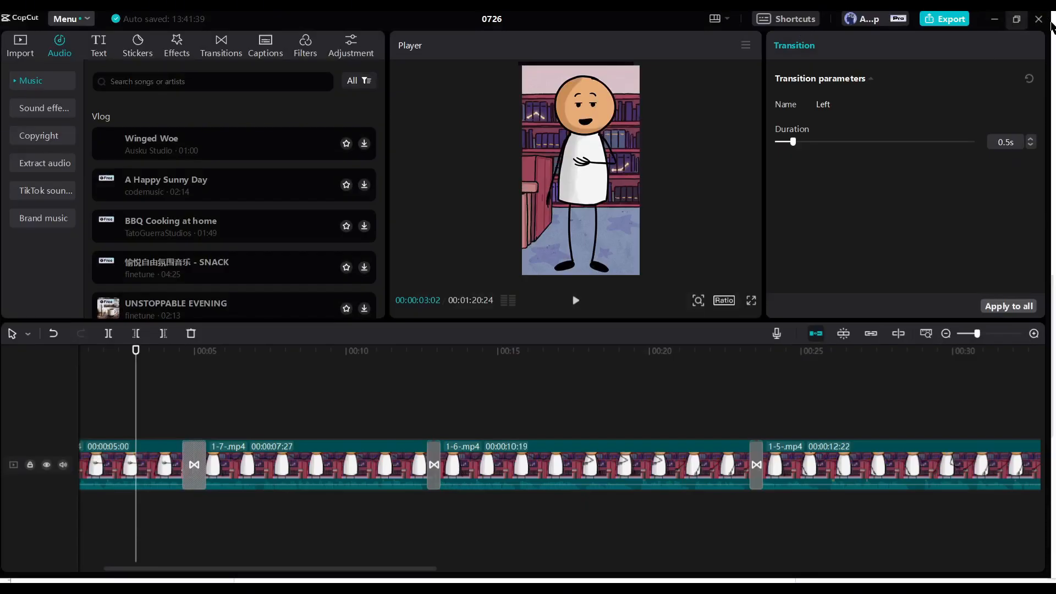
mouse_move(1038, 19)
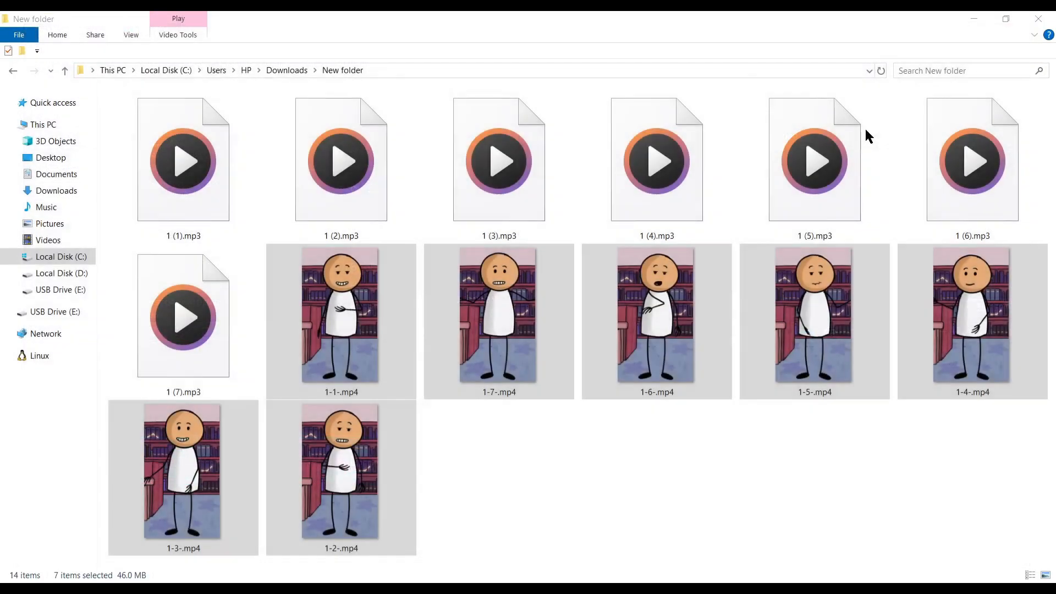
mouse_move(285, 449)
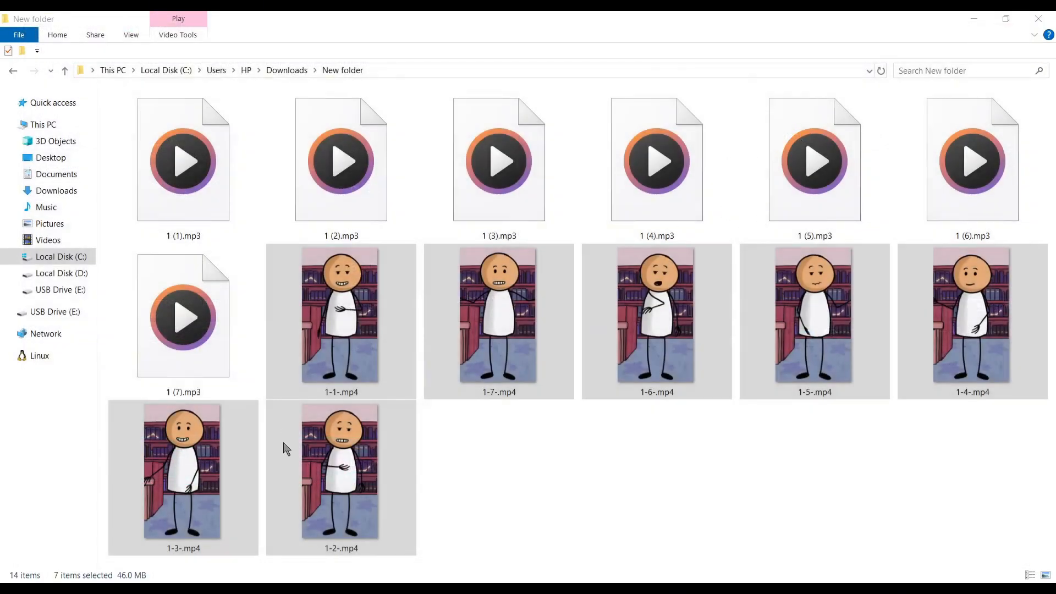